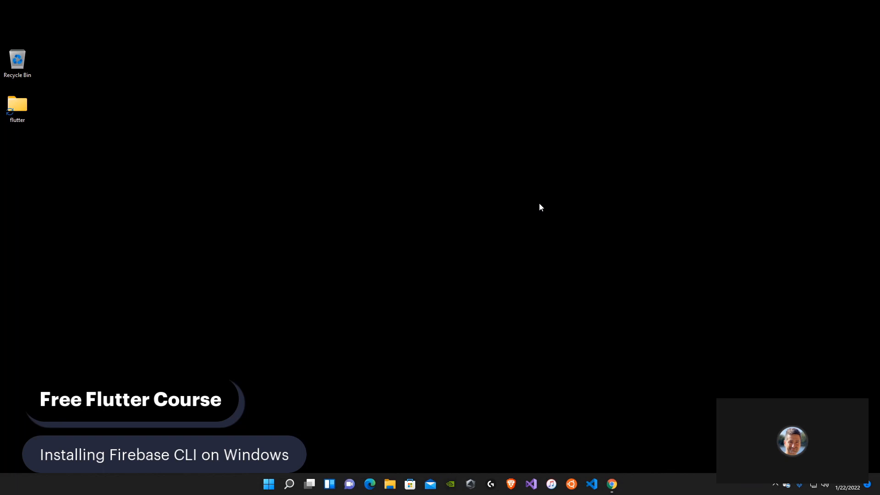
pyautogui.moveTo(323, 267)
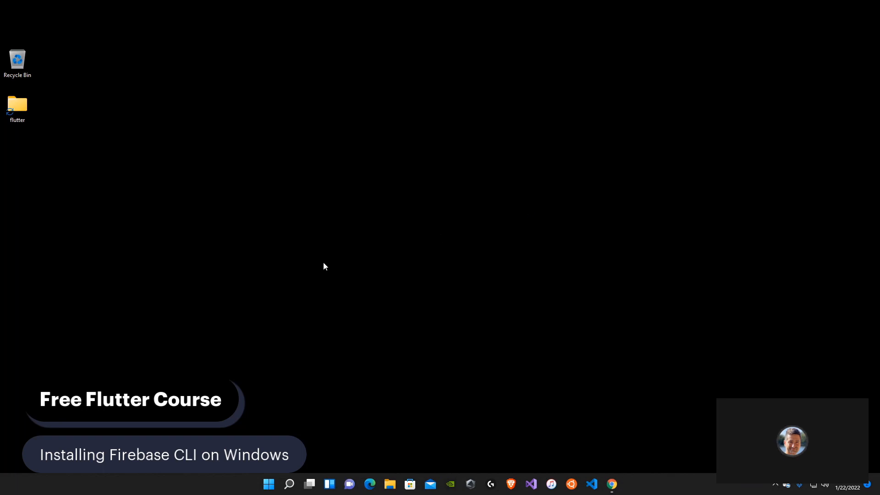
pyautogui.moveTo(489, 297)
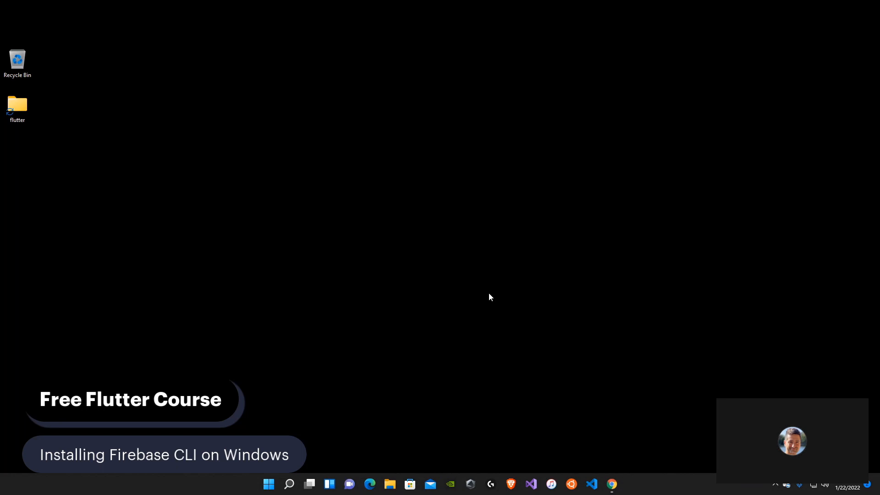
pyautogui.moveTo(502, 296)
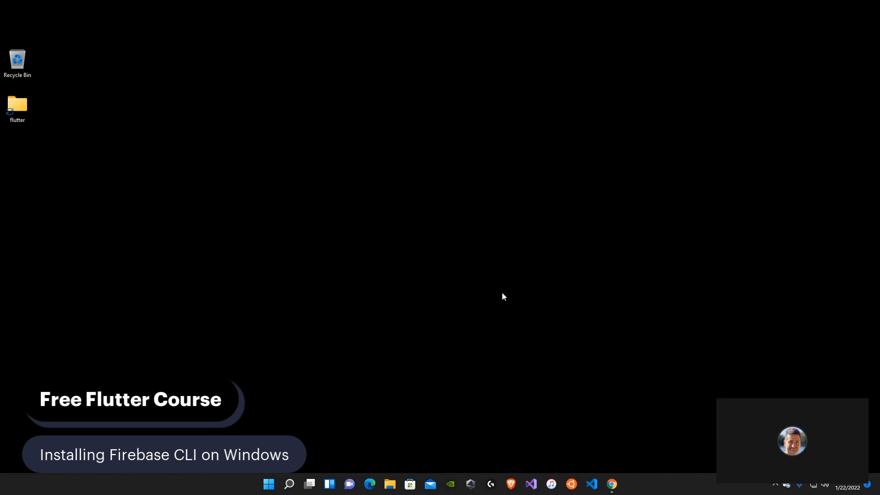
pyautogui.moveTo(565, 270)
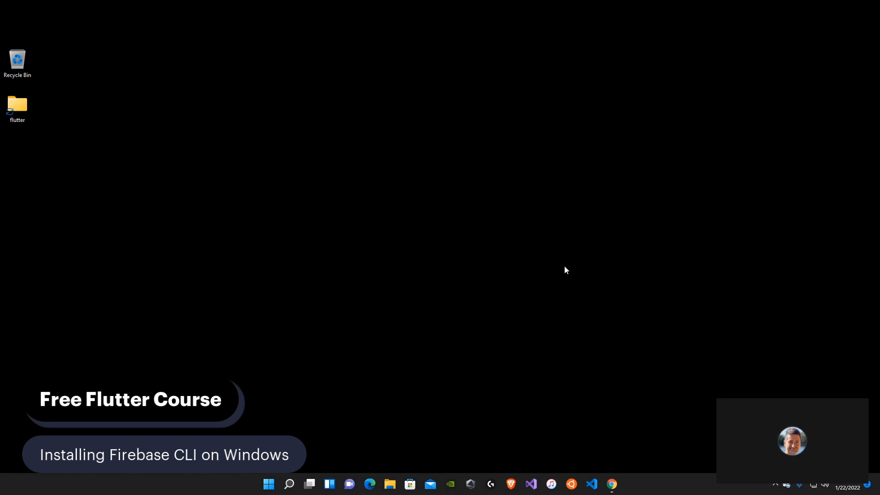
pyautogui.moveTo(580, 267)
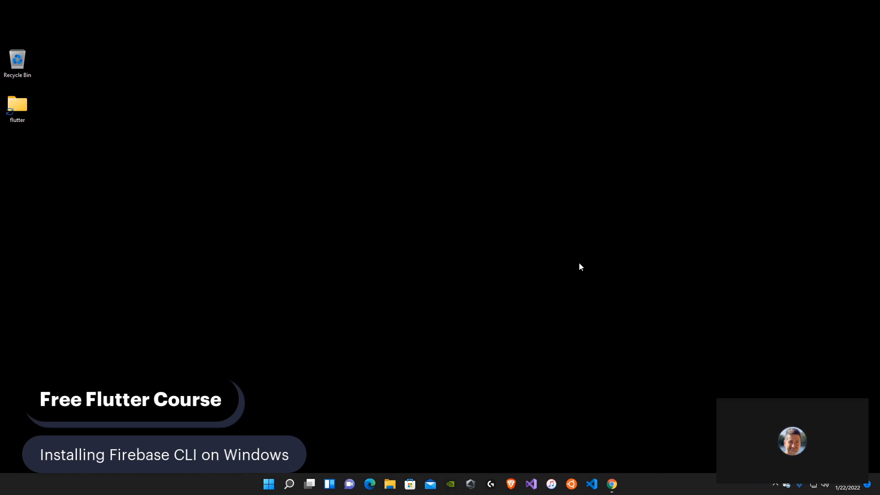
pyautogui.moveTo(497, 90)
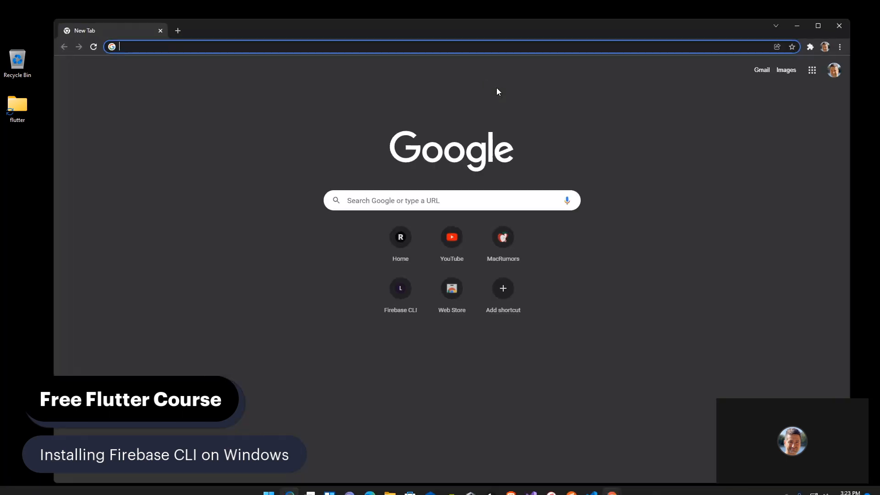
pyautogui.moveTo(352, 34)
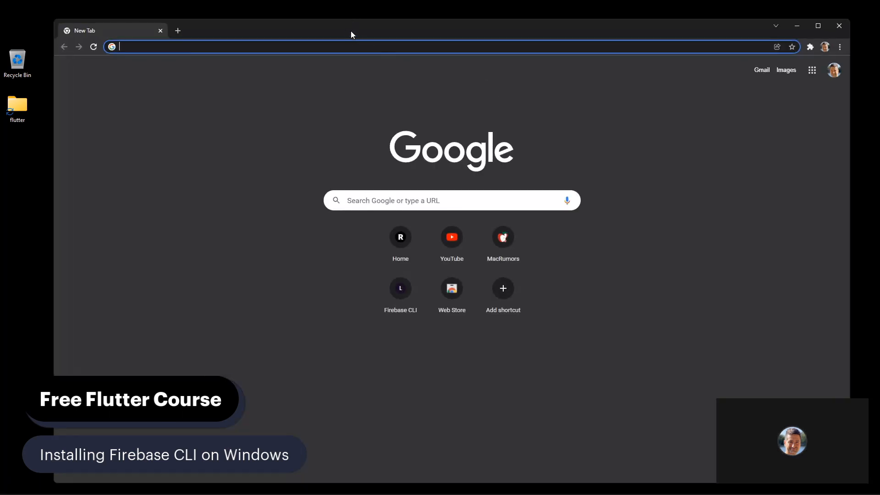
# Search 'install flutterfire cli', show the Firebase CLI npm instructions for Windows, and open Node.js
pyautogui.write('install flutterfire cli')
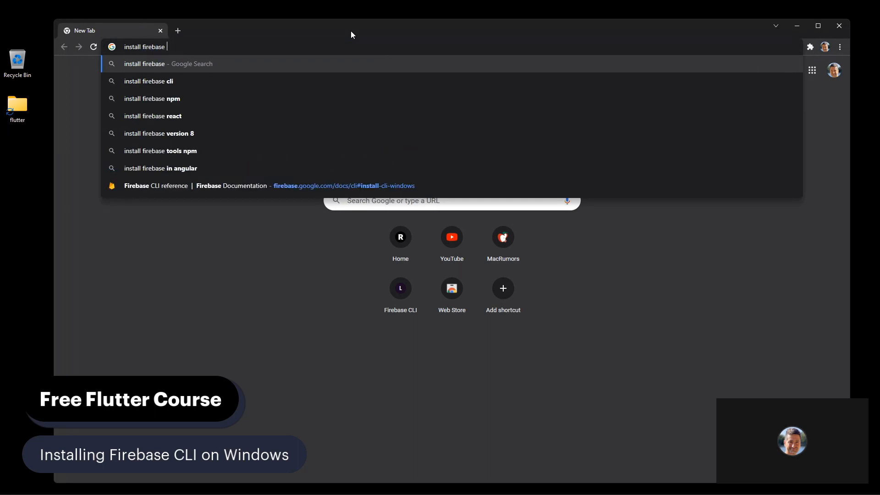
pyautogui.click(149, 82)
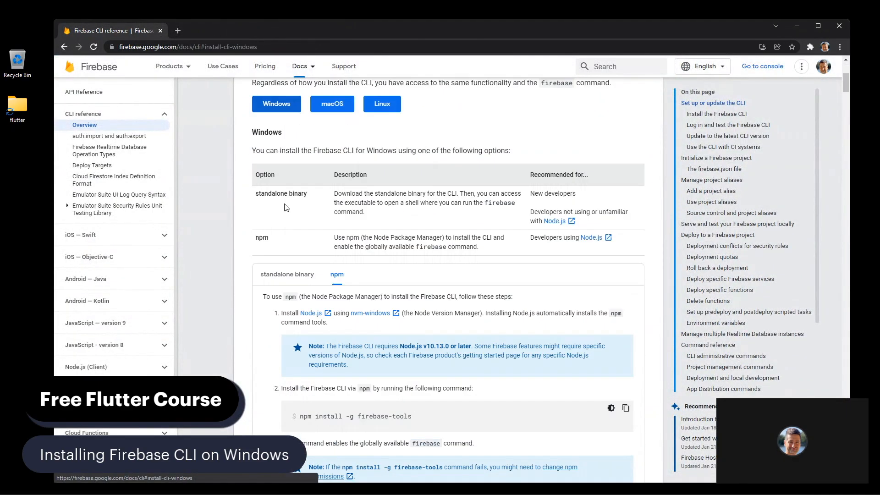
pyautogui.click(287, 182)
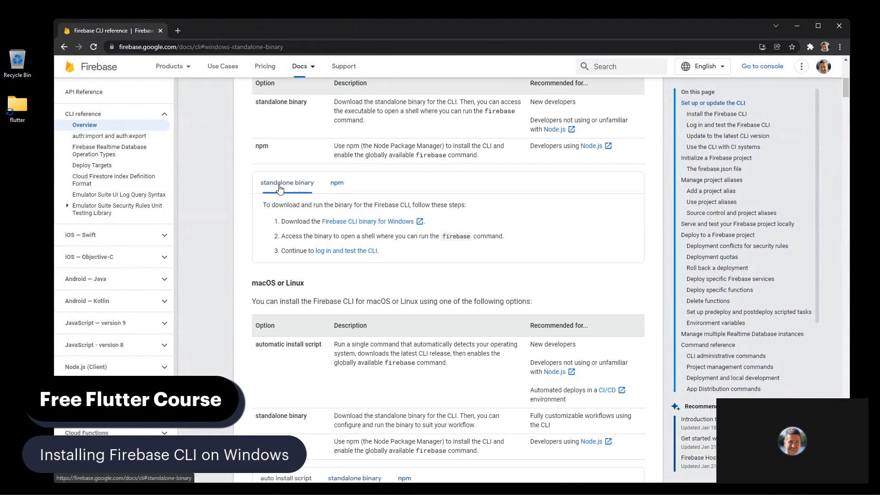
pyautogui.click(337, 182)
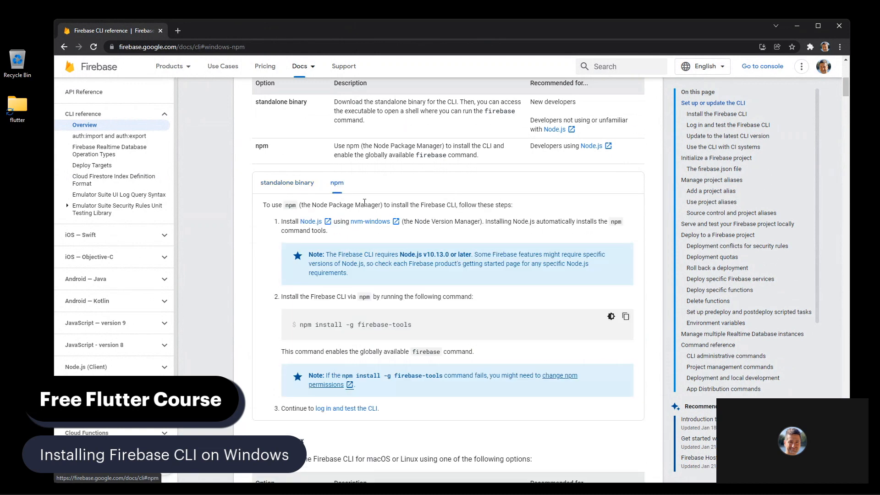
pyautogui.scroll(-3)
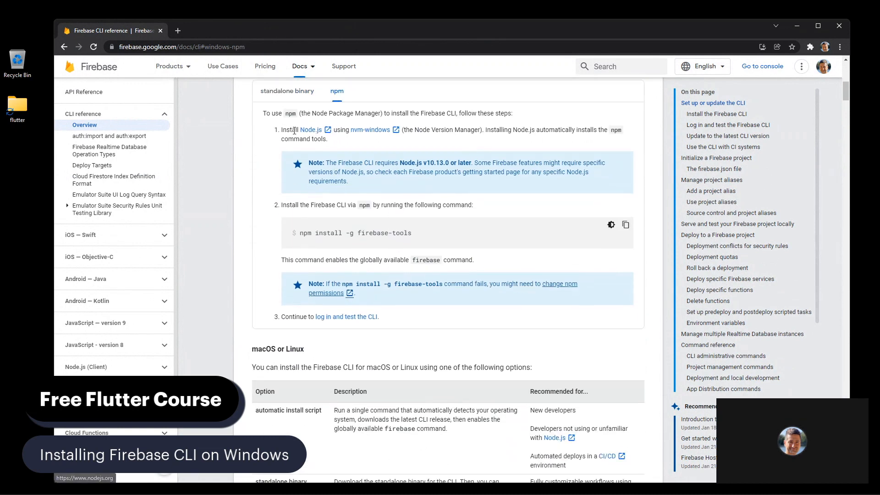
pyautogui.moveTo(307, 133)
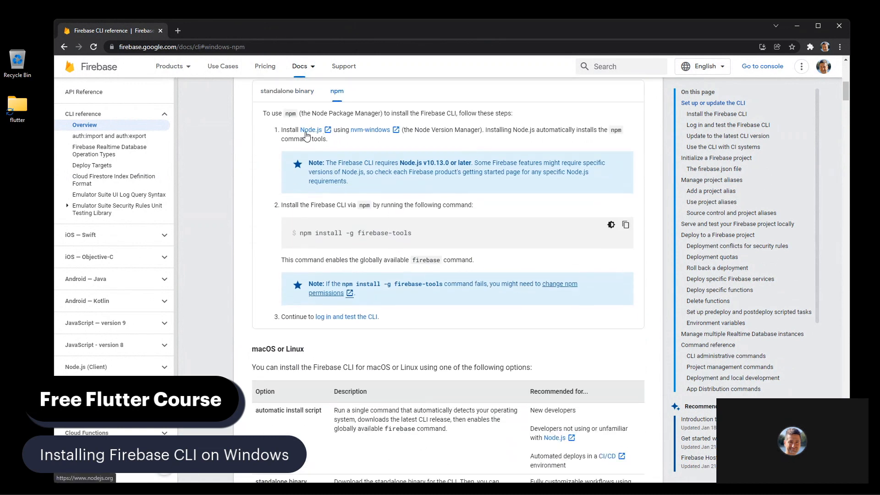
pyautogui.click(310, 129)
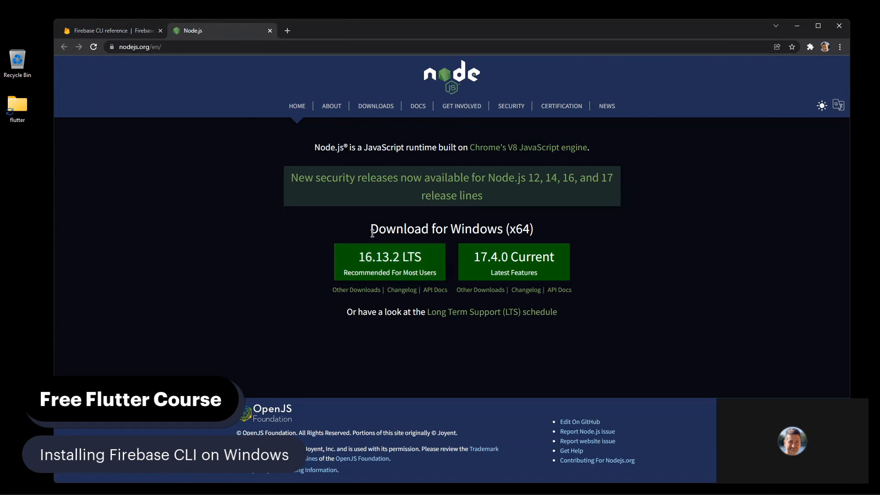
# Run npm in PowerShell to confirm npm 8.1.2 is installed
pyautogui.write('te')
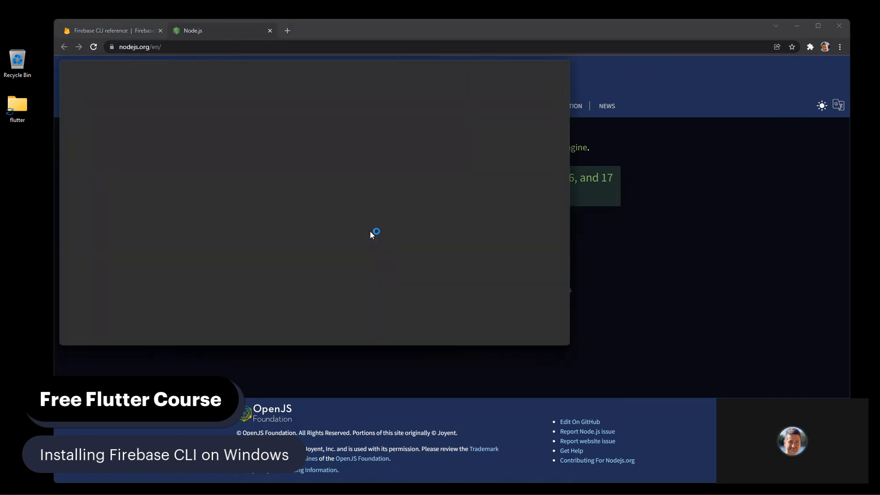
pyautogui.write('npm')
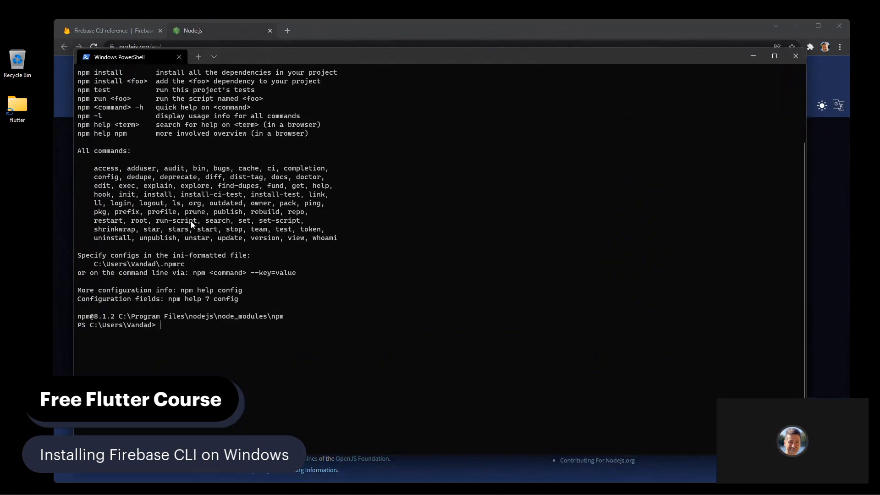
pyautogui.write('npm')
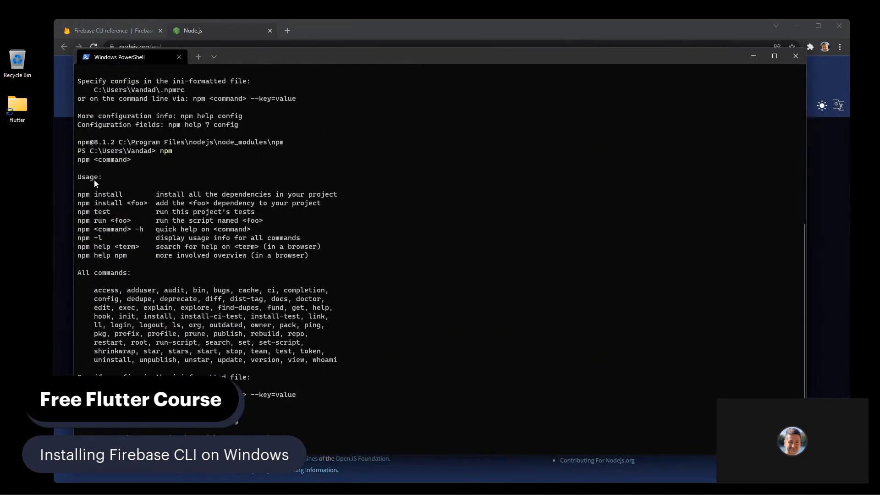
pyautogui.moveTo(421, 163)
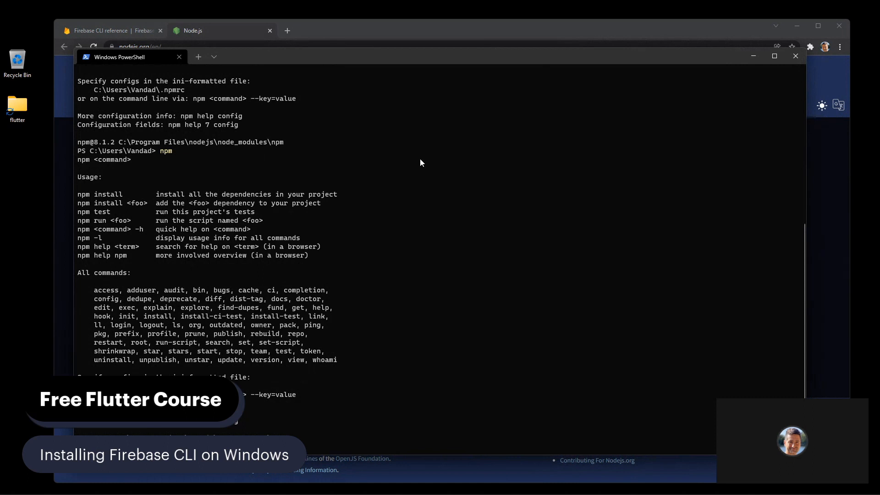
pyautogui.moveTo(430, 163)
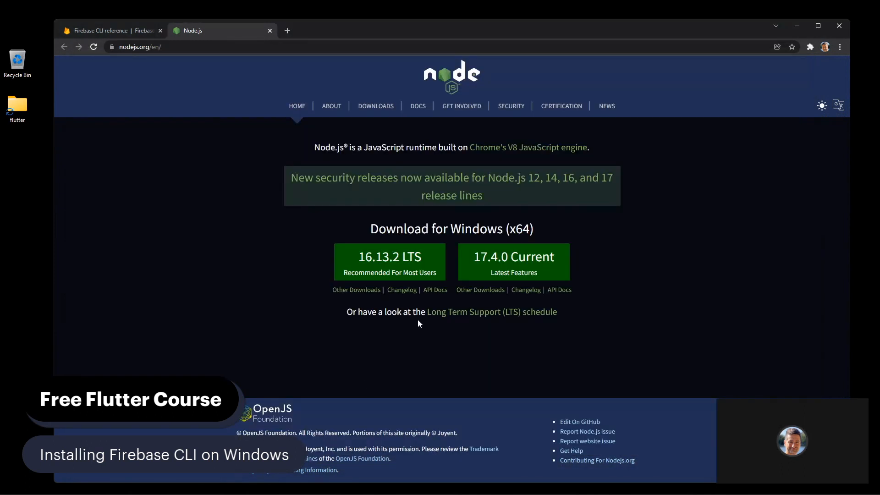
pyautogui.moveTo(389, 262)
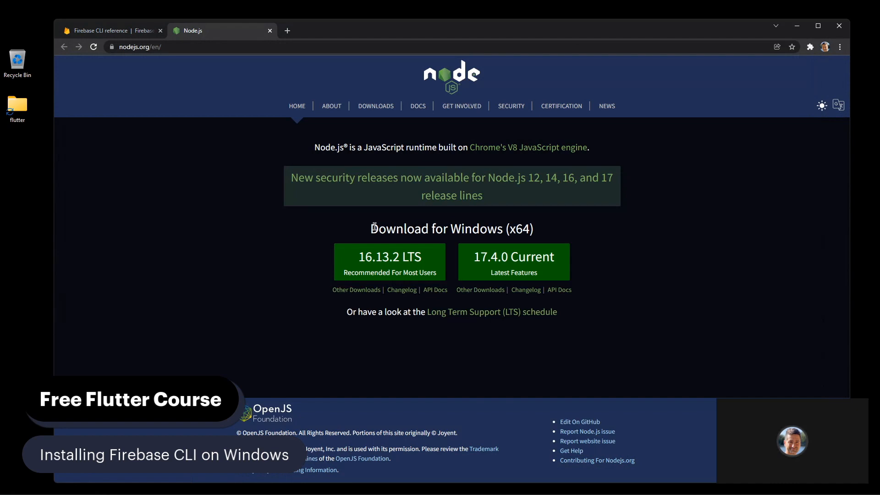
# Copy 'npm install -g firebase-tools' from the Firebase docs and run it in PowerShell
pyautogui.click(101, 31)
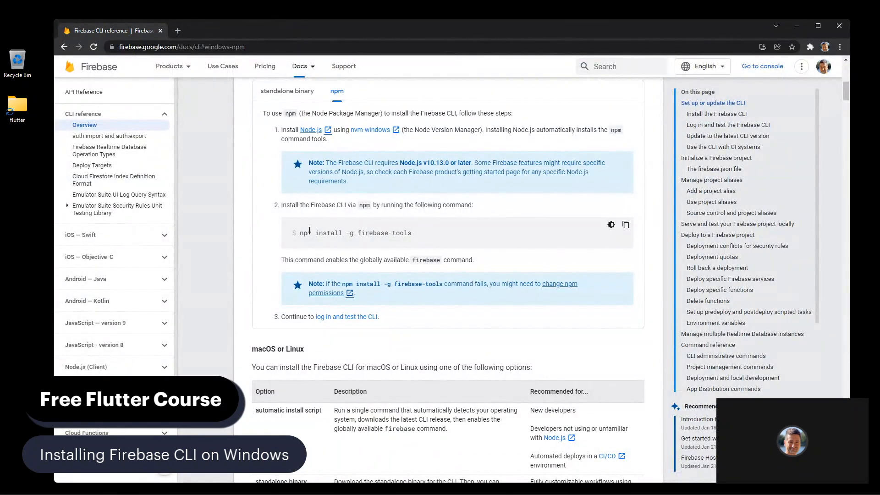
pyautogui.moveTo(300, 233); pyautogui.dragTo(411, 233)
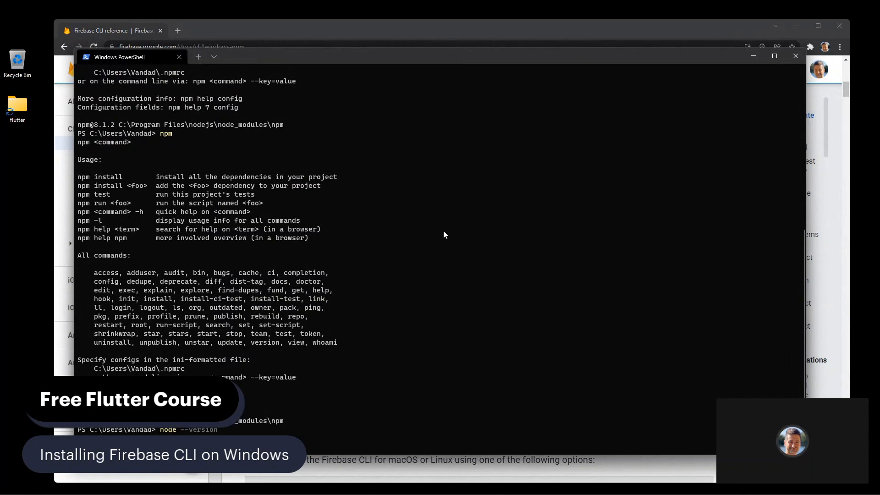
pyautogui.write('npm install -g firebase-tools')
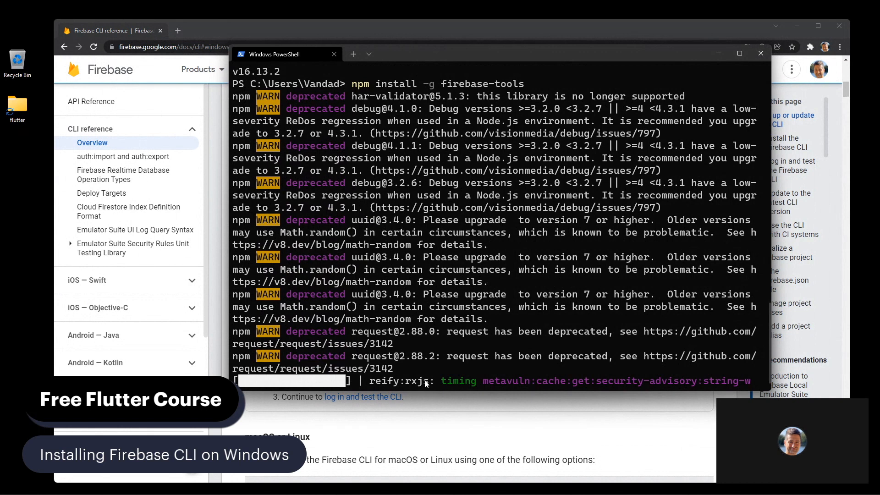
pyautogui.moveTo(234, 52)
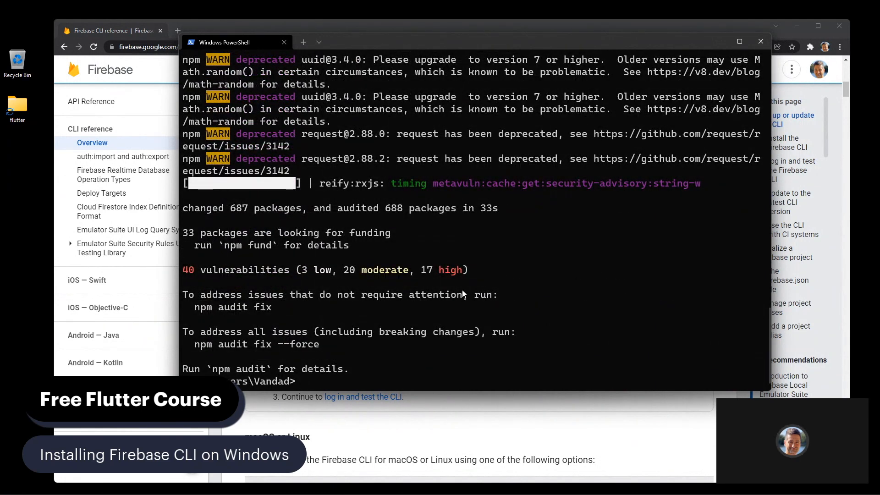
# Run 'firebase login' in PowerShell
pyautogui.write('firebase')
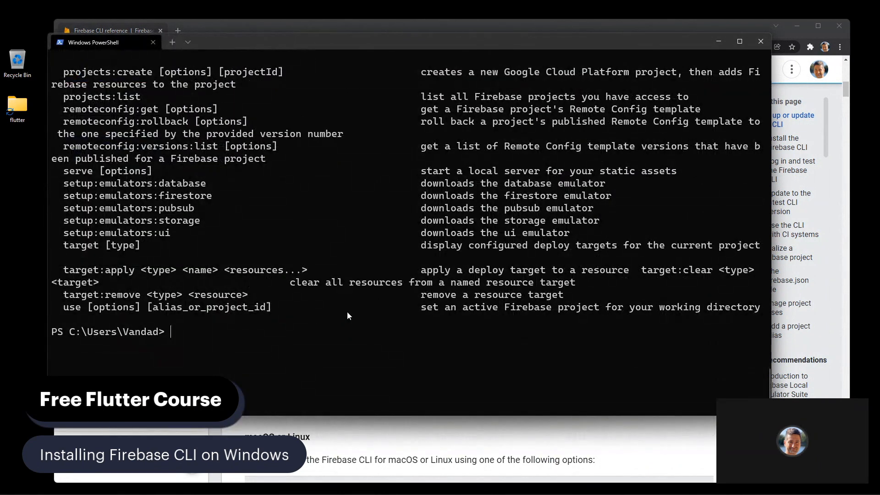
pyautogui.write('firebase l')
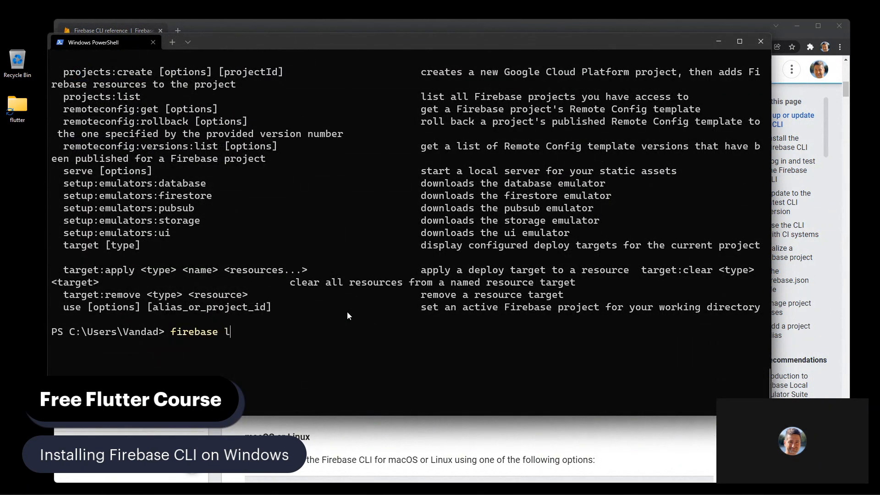
pyautogui.write('ogin')
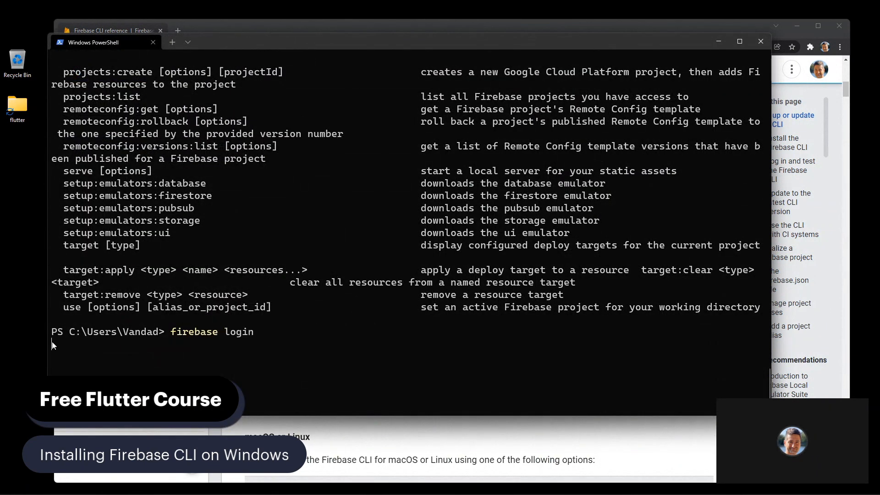
pyautogui.press('enter')
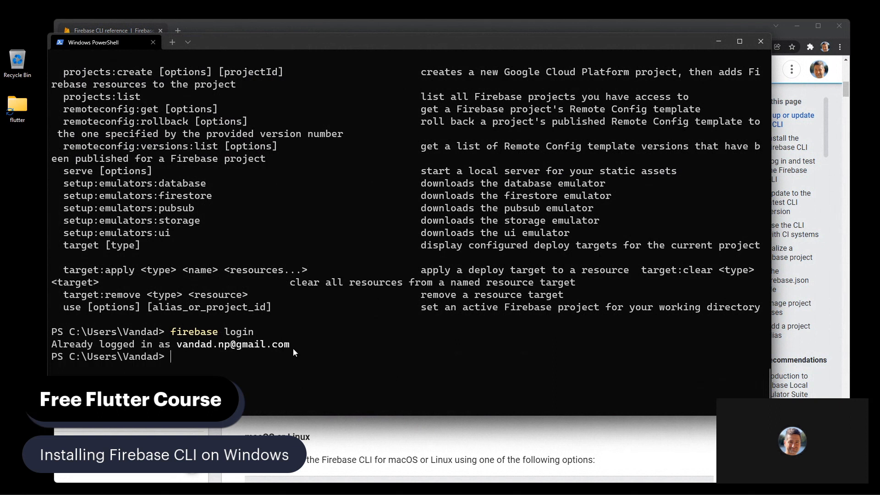
# Edit the repeated command into 'firebase logout' and run it
pyautogui.write('firebase login')
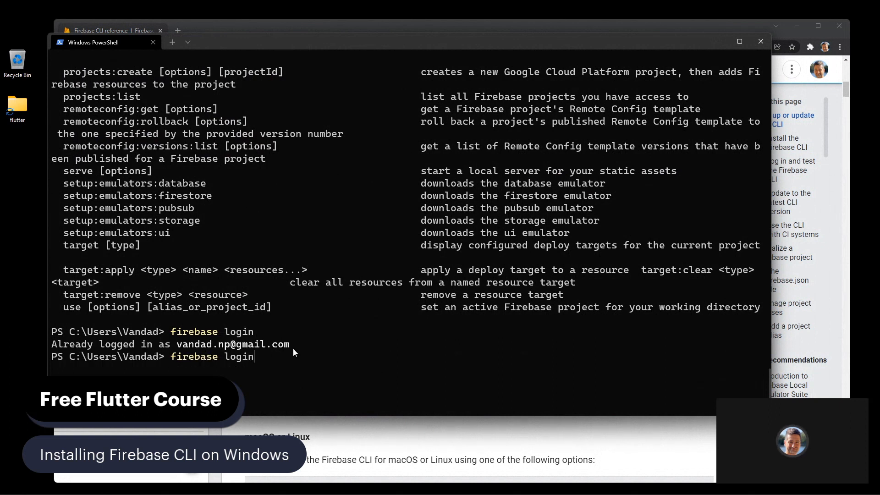
pyautogui.press('Backspace')
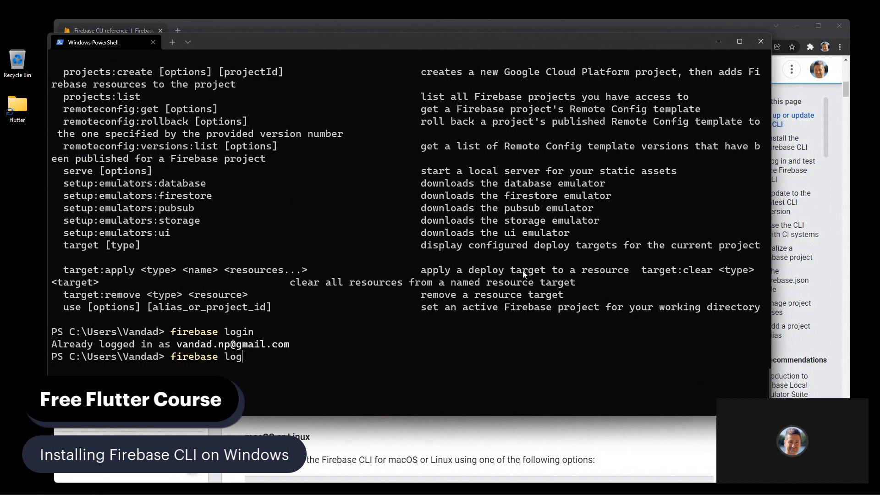
pyautogui.write('in')
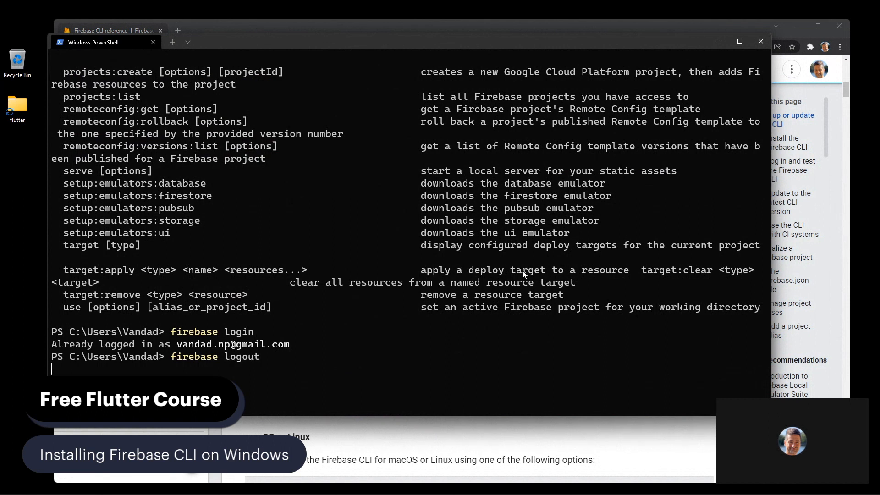
pyautogui.press('Enter')
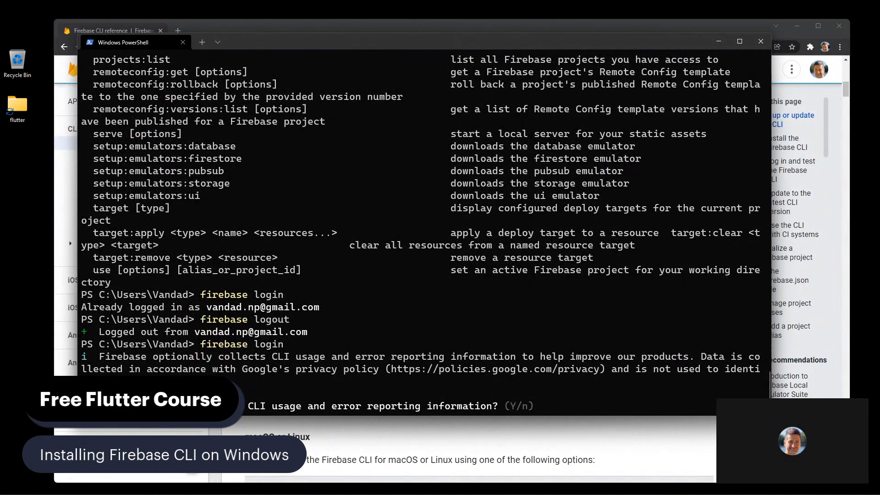
pyautogui.moveTo(483, 358)
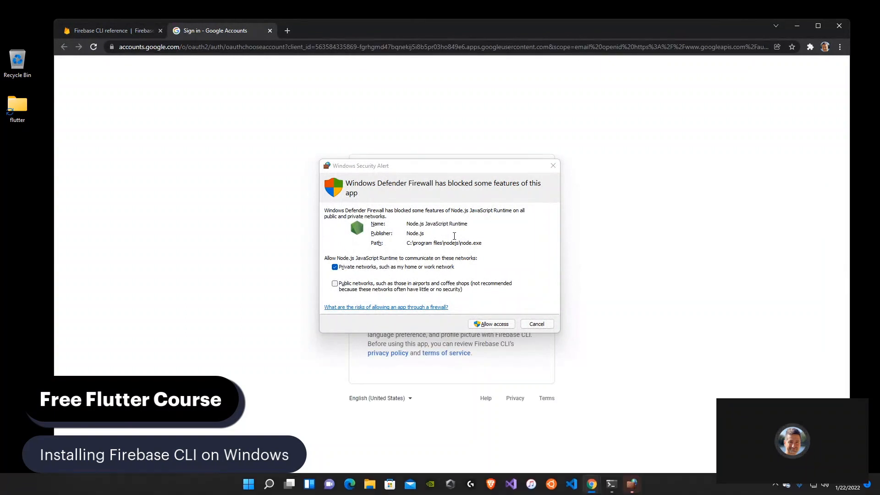
# Allow Node.js through the firewall, choose the Google account, and grant Firebase CLI access
pyautogui.click(490, 324)
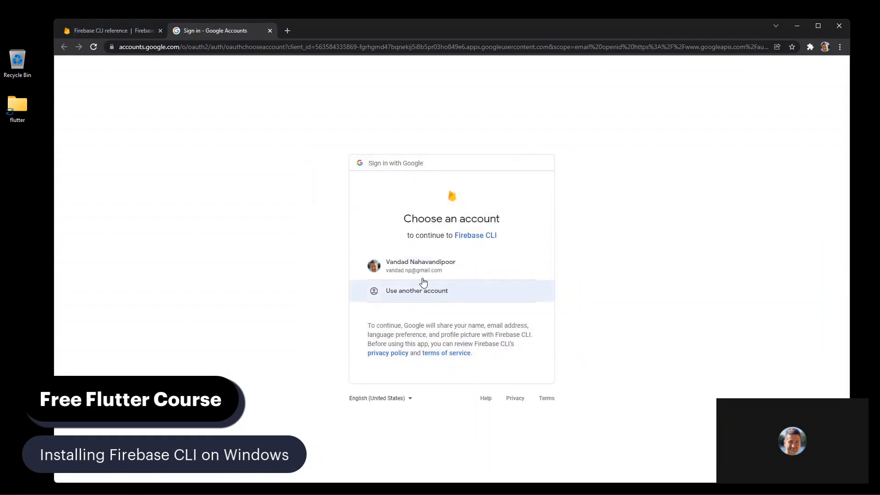
pyautogui.click(420, 265)
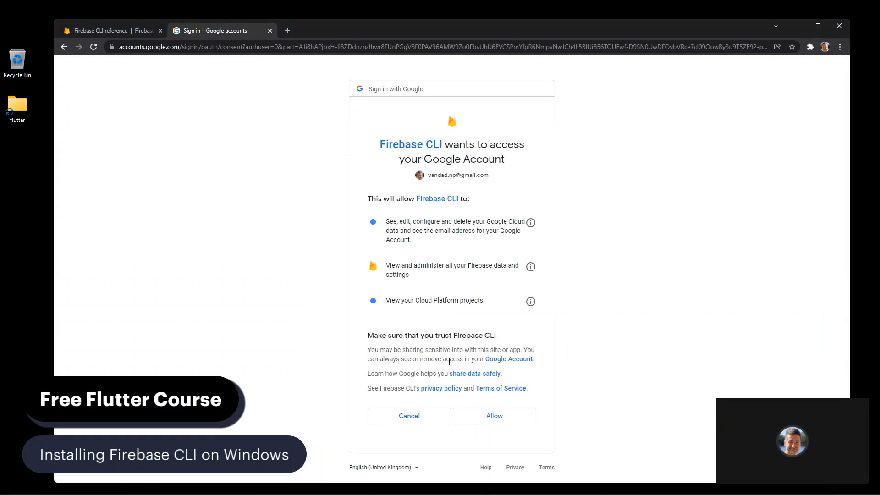
pyautogui.click(493, 416)
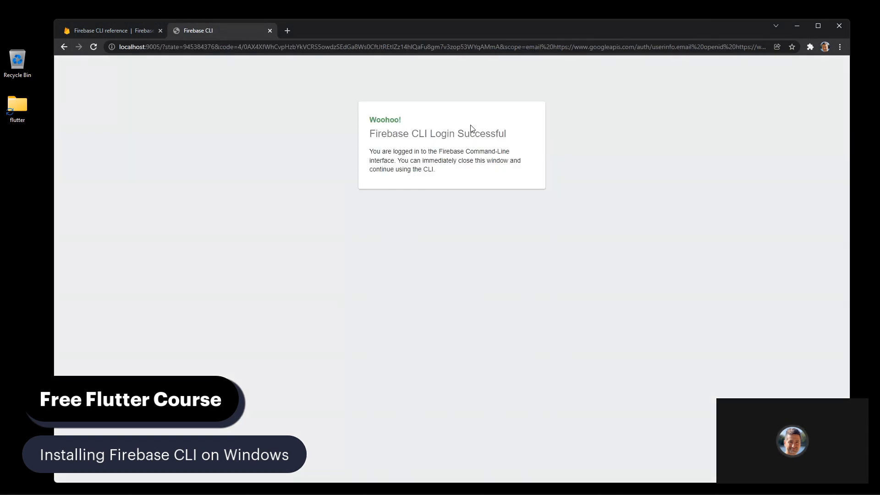
pyautogui.click(112, 30)
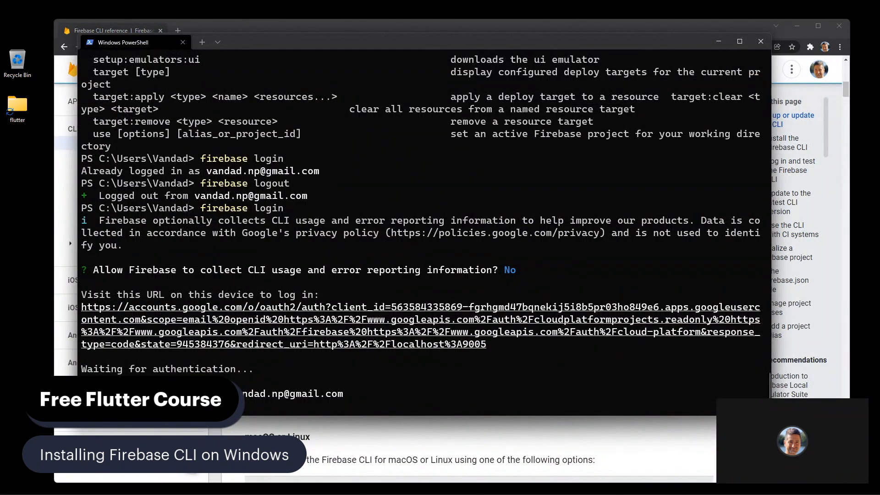
pyautogui.moveTo(305, 395)
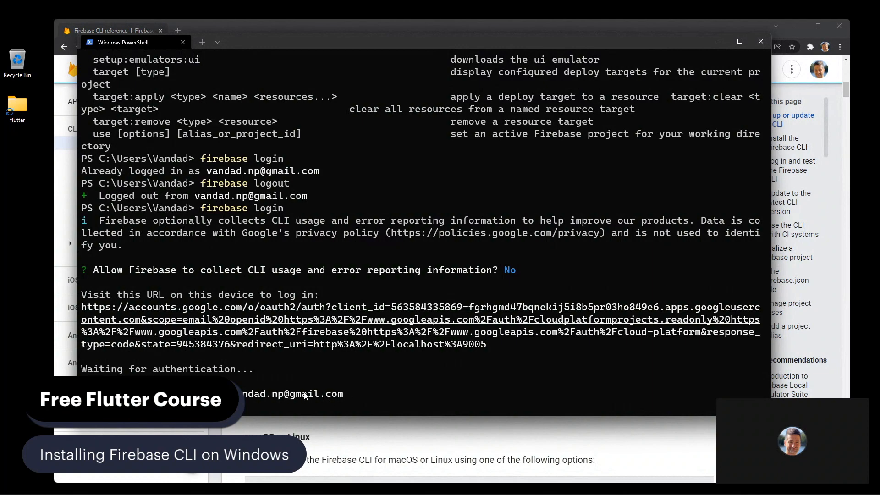
pyautogui.moveTo(354, 180)
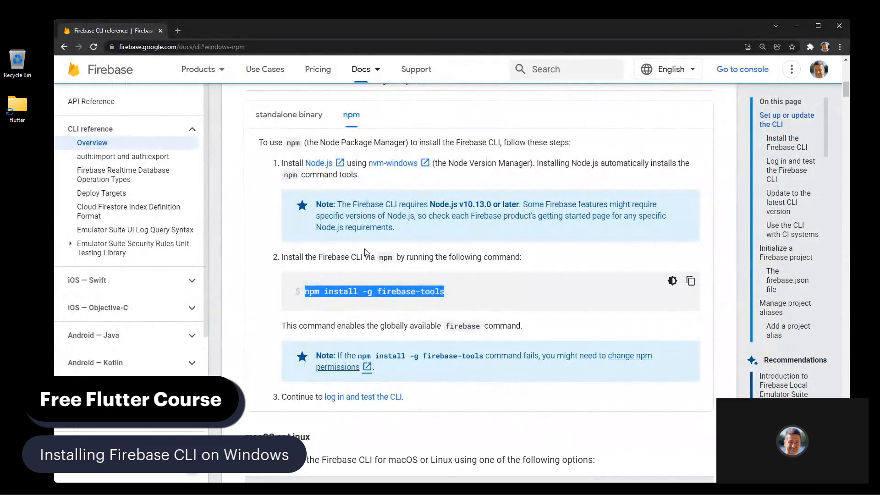
# Search 'flutterfire cli install' and reach the dart pub global activate flutterfire_cli command
pyautogui.scroll(-3)
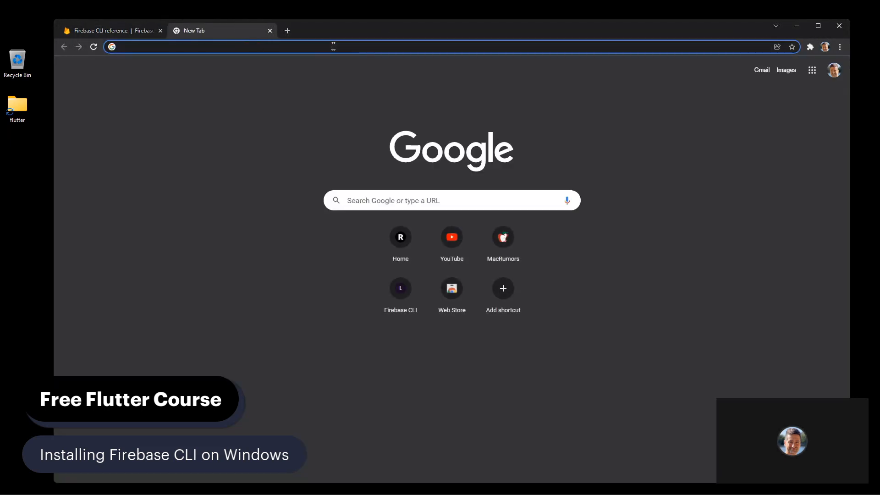
pyautogui.write('flutterfir')
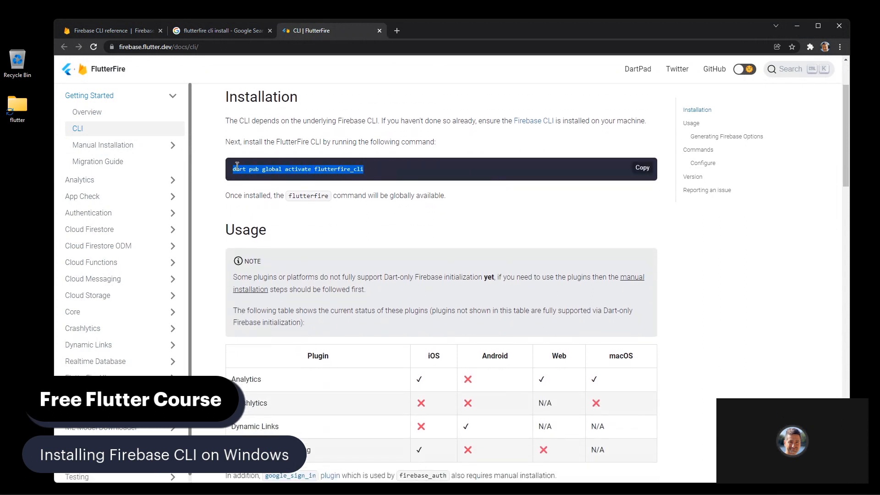
pyautogui.moveTo(362, 164)
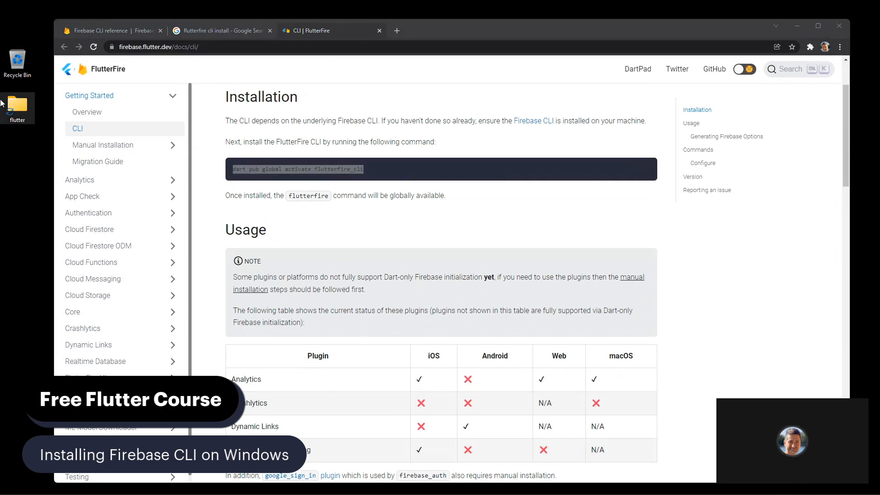
# Browse the desktop flutter folder into bin, close Explorer, and open Windows search
pyautogui.doubleClick(18, 105)
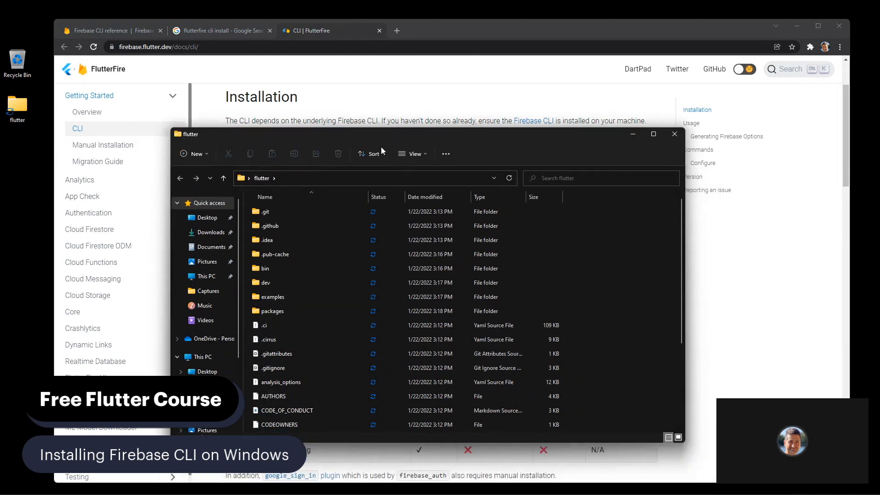
pyautogui.click(265, 268)
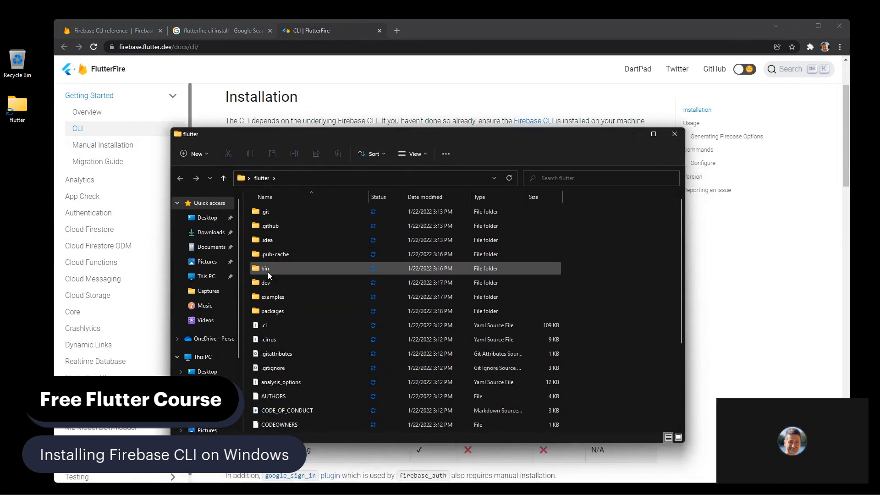
pyautogui.doubleClick(265, 268)
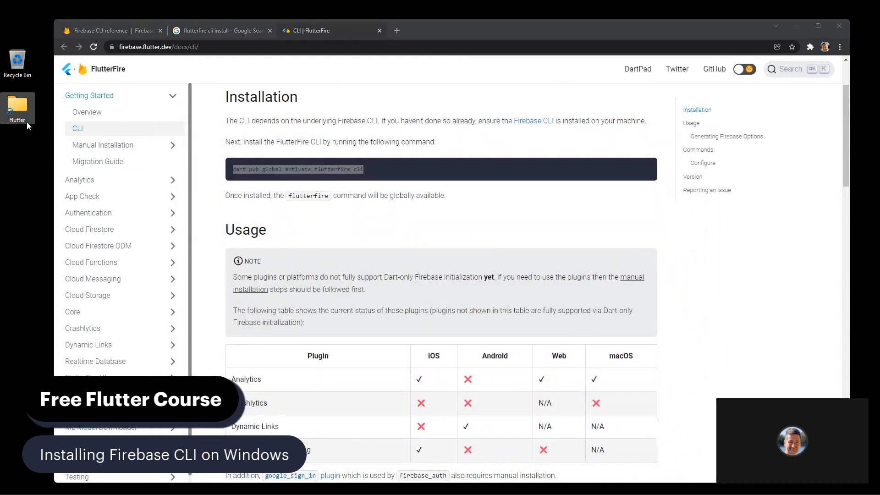
pyautogui.rightClick(28, 127)
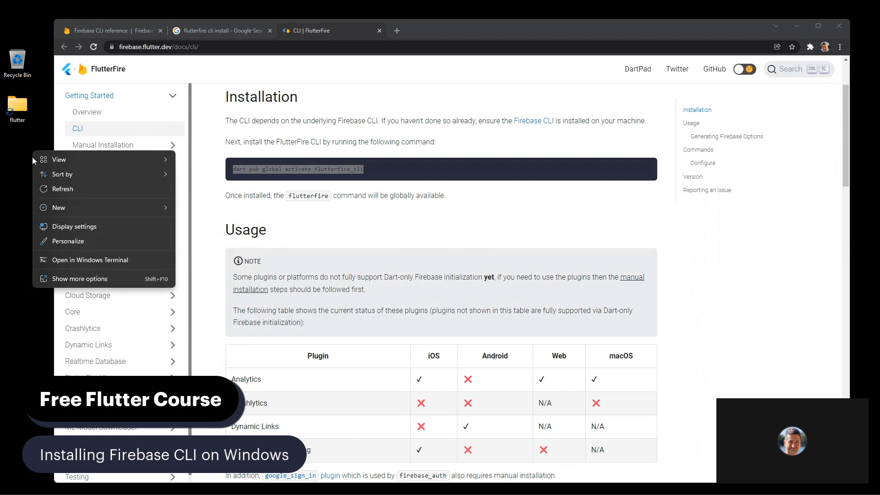
pyautogui.moveTo(17, 170)
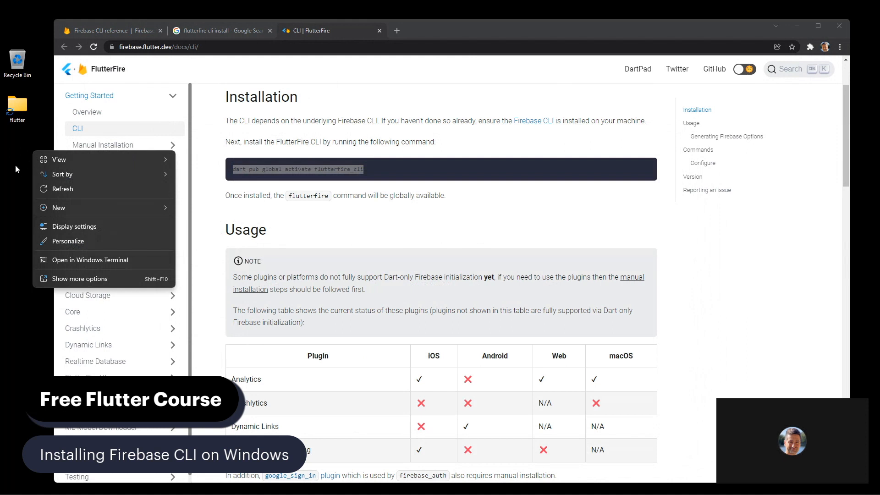
pyautogui.moveTo(9, 185)
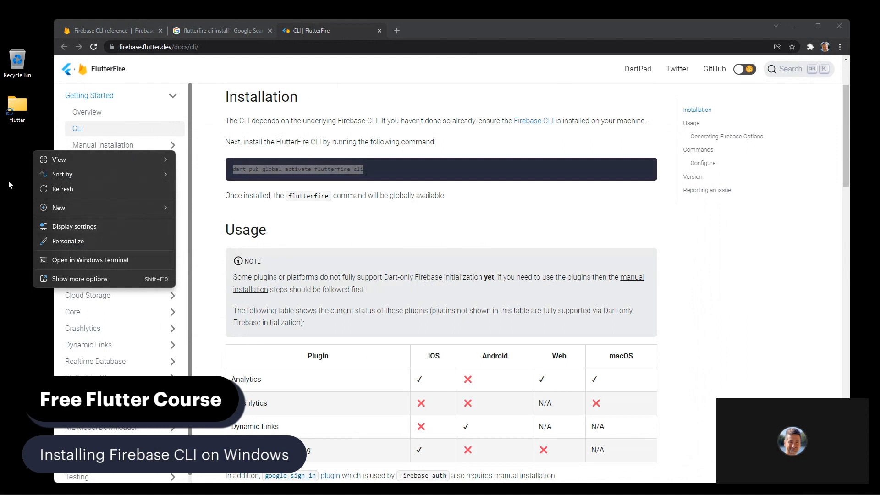
pyautogui.click(258, 483)
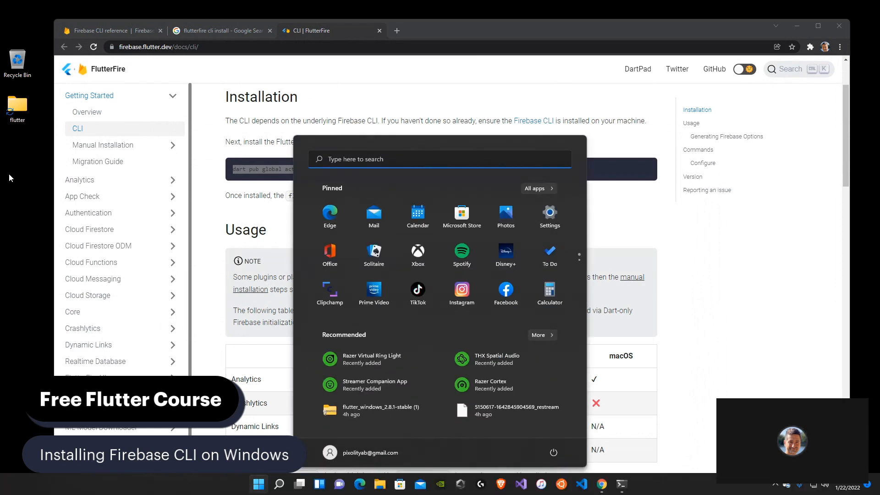
# Search 'environ' and open System Properties' Environment Variables, dismissing the New User Variable prompt
pyautogui.write('environ')
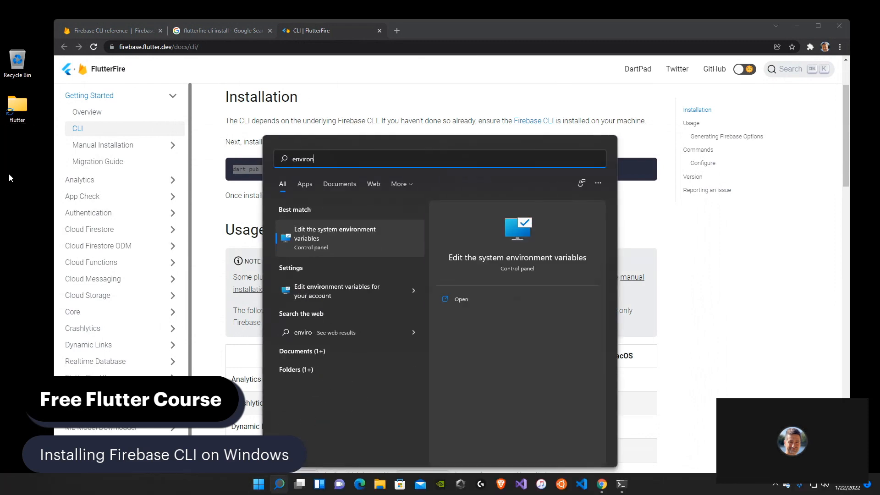
pyautogui.click(334, 233)
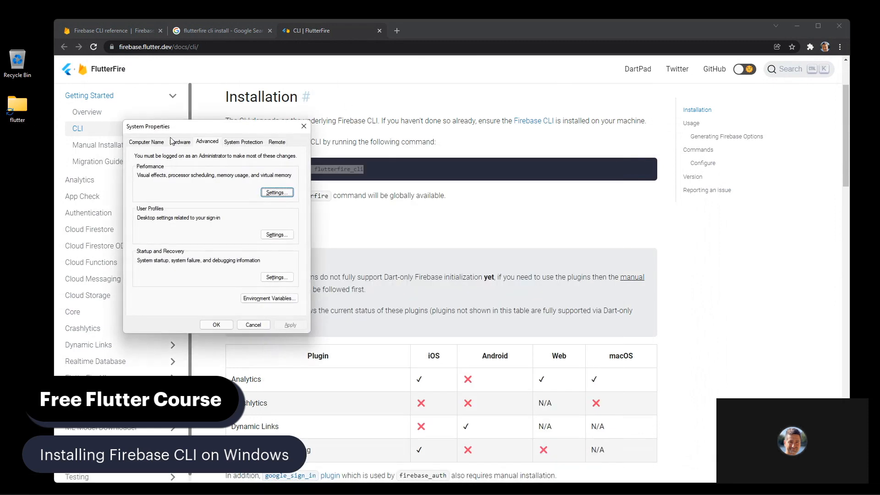
pyautogui.moveTo(148, 127); pyautogui.dragTo(311, 96)
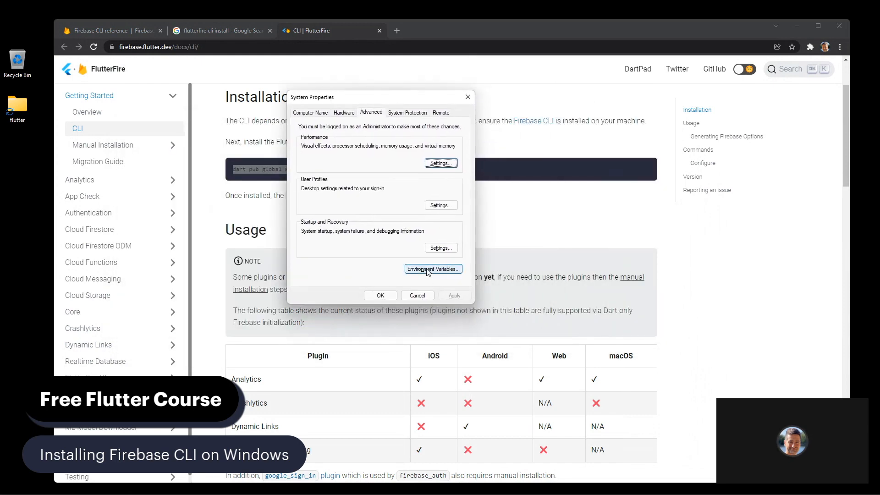
pyautogui.click(432, 269)
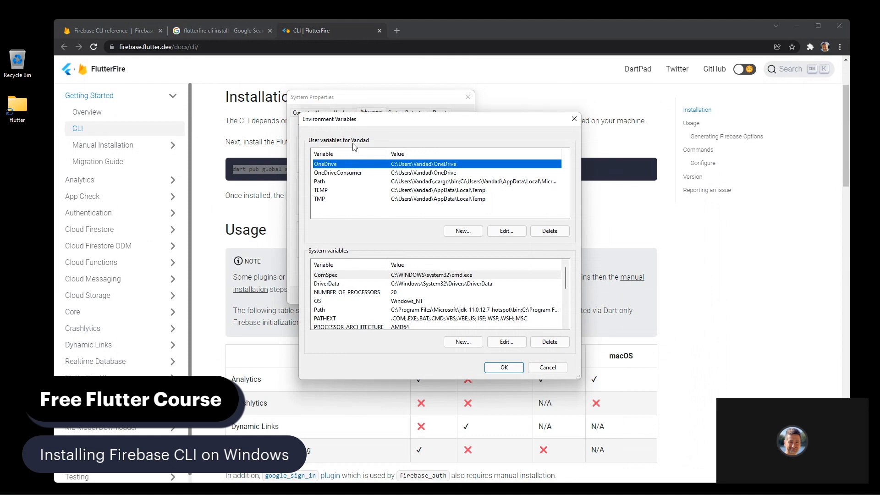
pyautogui.click(462, 230)
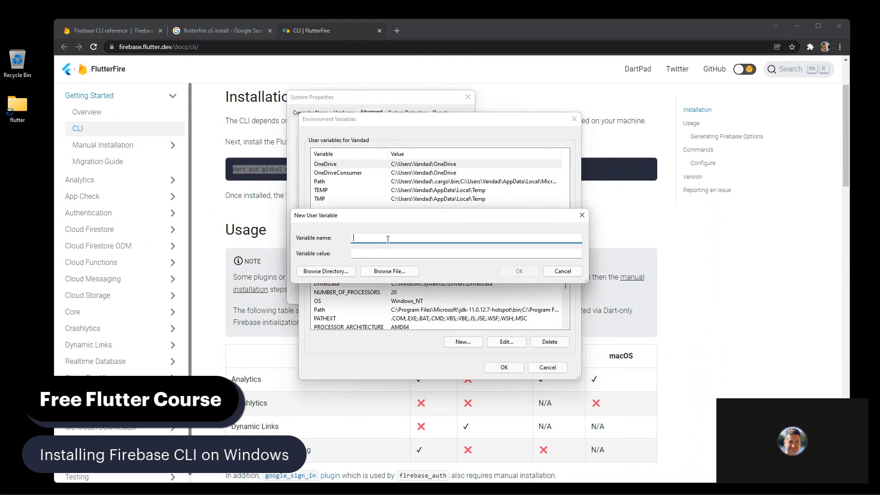
pyautogui.click(561, 271)
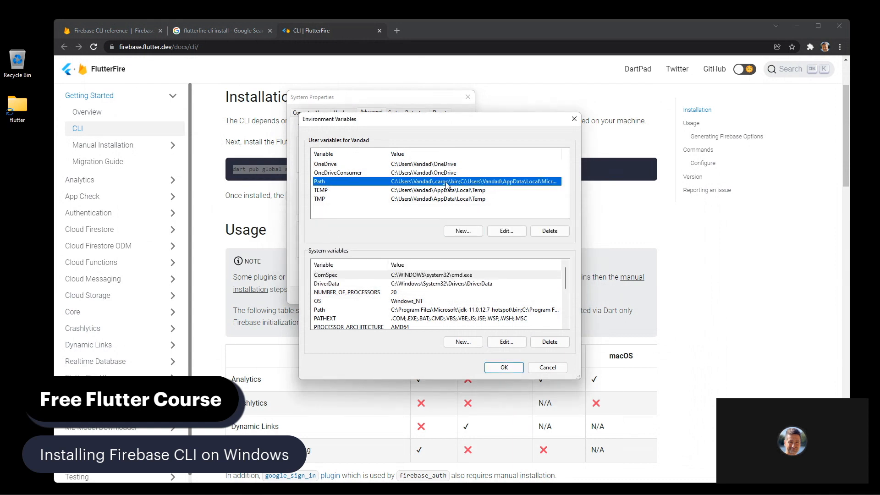
# Add C:\Users\Vandad\Desktop\flutter\bin\ as a new user Path entry
pyautogui.click(505, 231)
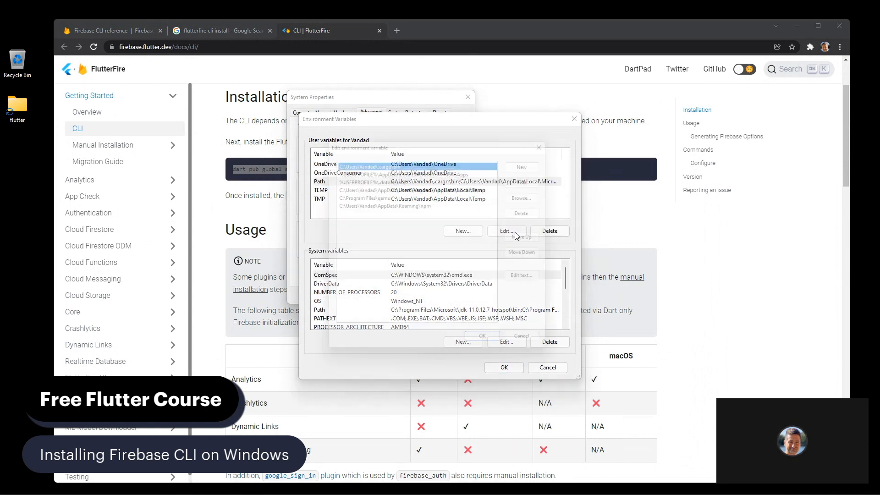
pyautogui.click(505, 231)
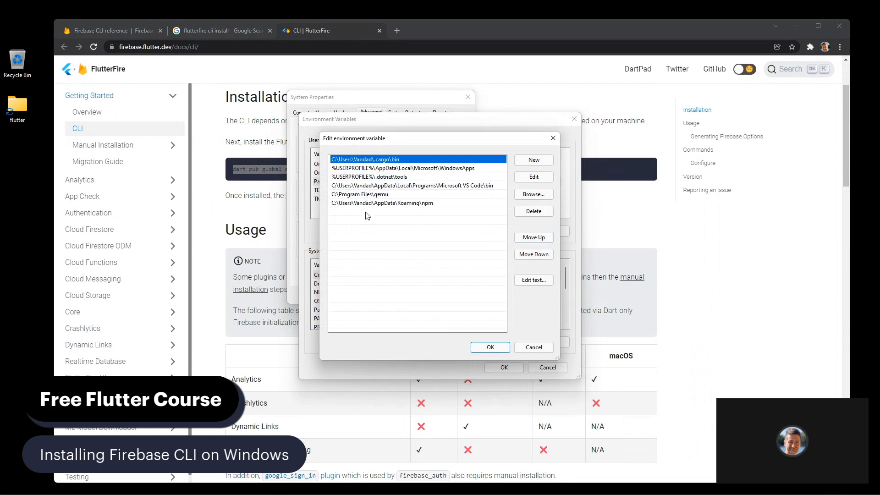
pyautogui.click(532, 160)
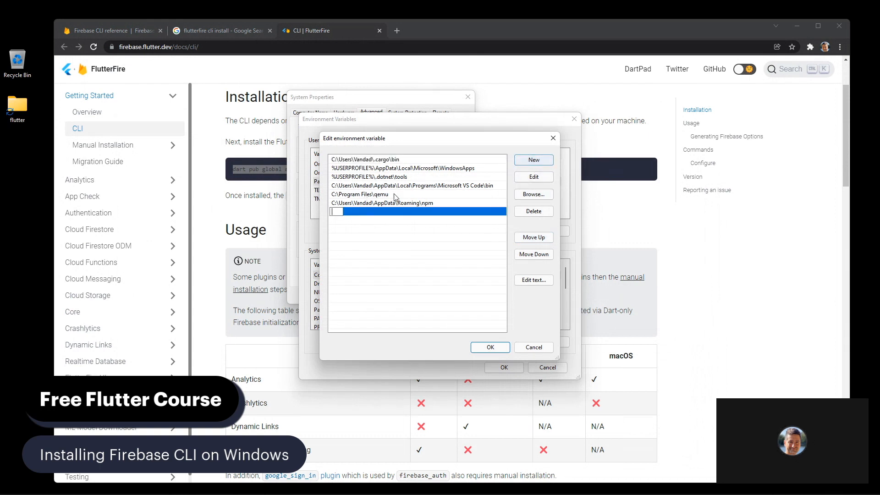
pyautogui.write('C')
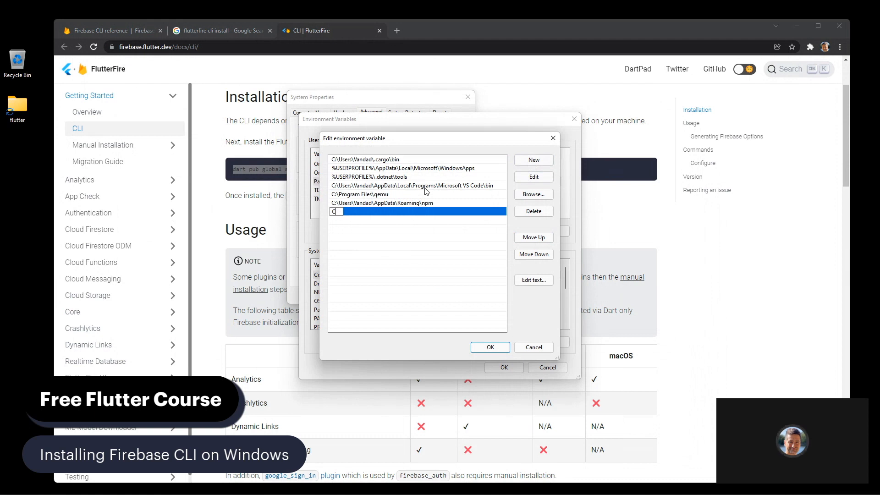
pyautogui.write(':\\Users\\VANDA')
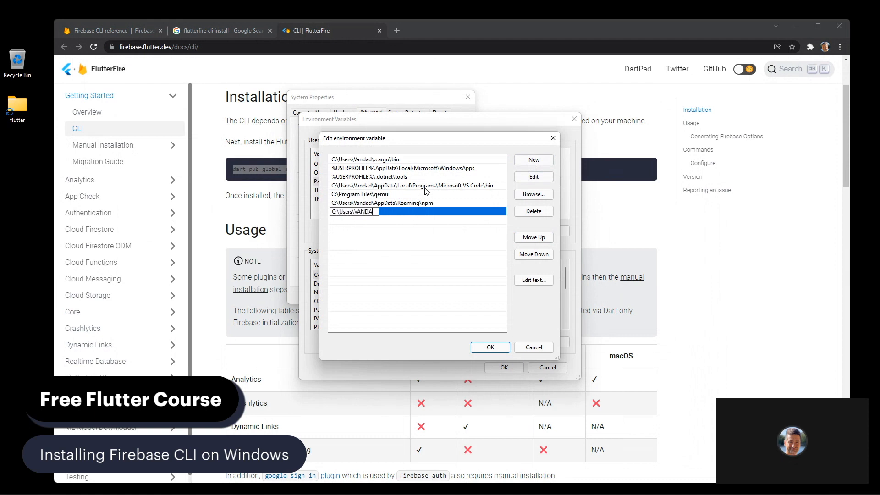
pyautogui.write('C:\\Users\\Vandad\\Desktop\\flutter\\z')
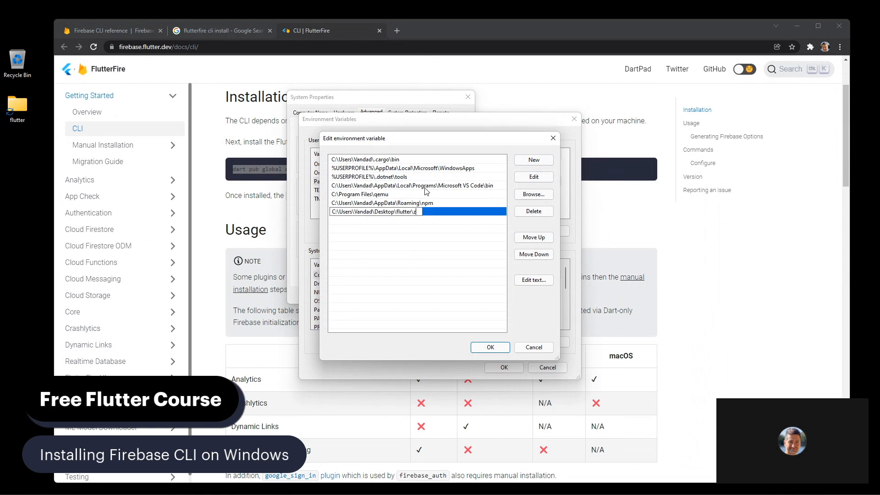
pyautogui.write('bin\\')
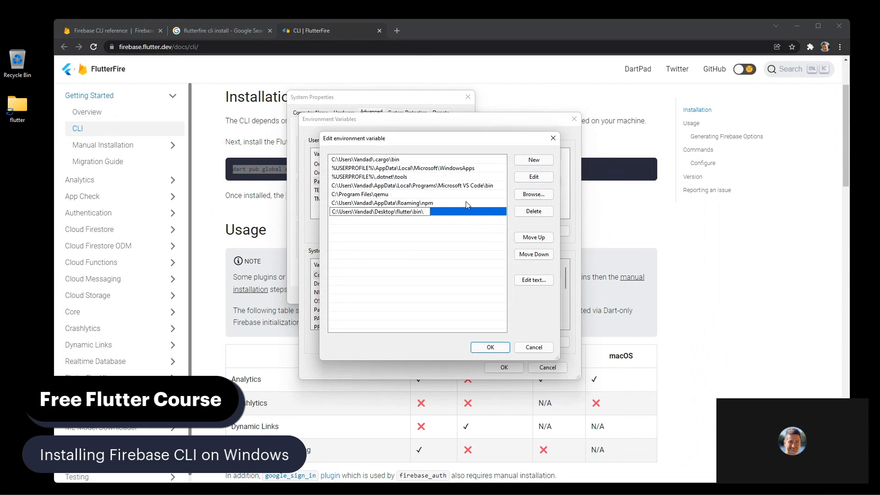
pyautogui.click(489, 347)
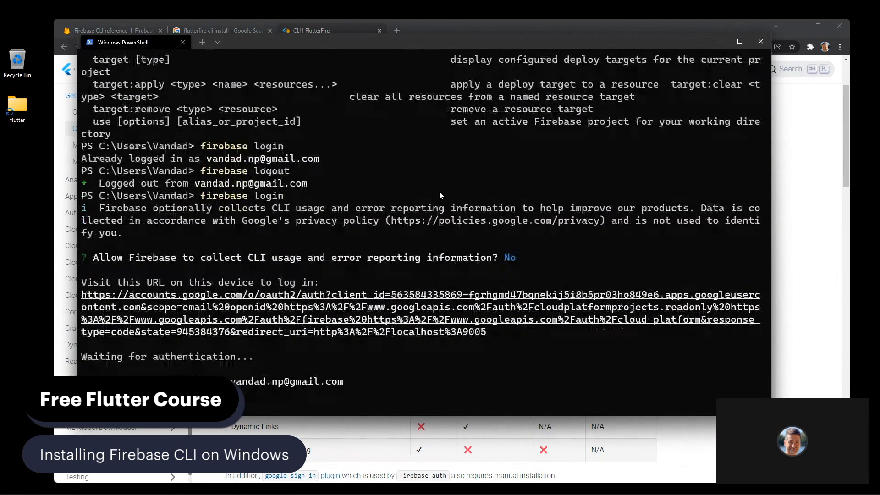
# Launch a fresh Windows Terminal from Start search to test the flutter command
pyautogui.click(314, 30)
pyautogui.write('fly')
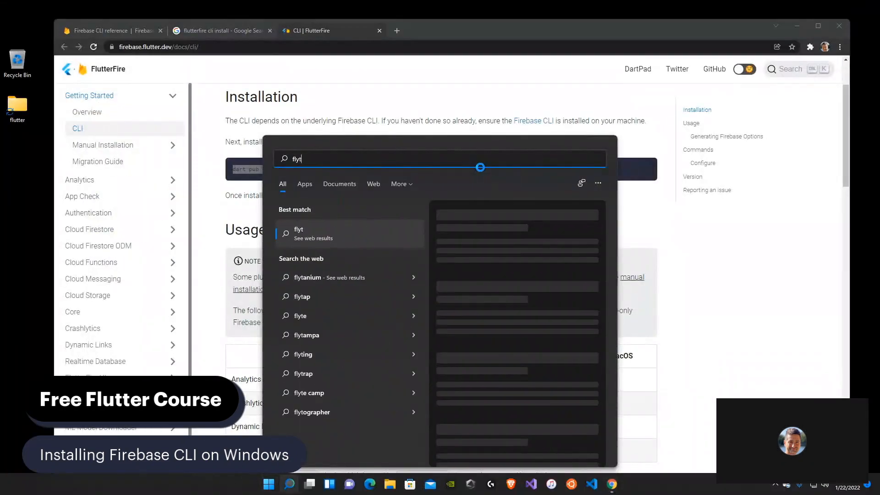
pyautogui.write('term')
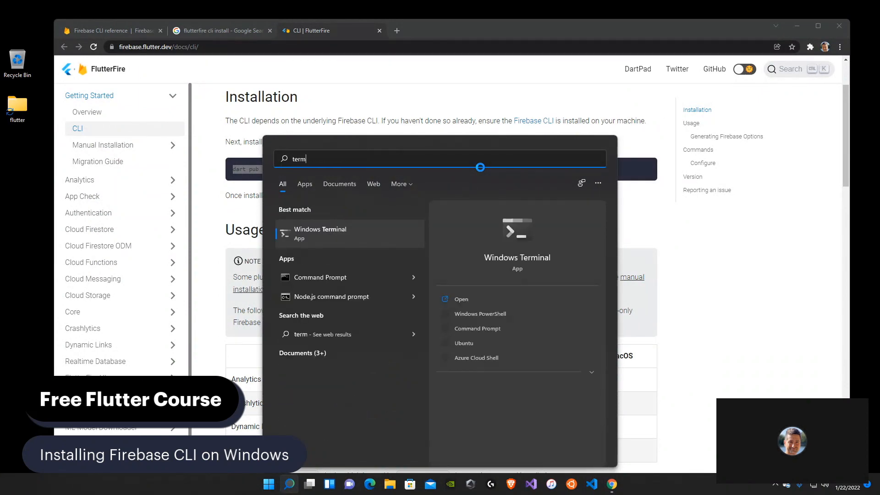
pyautogui.click(480, 313)
pyautogui.write('flutter')
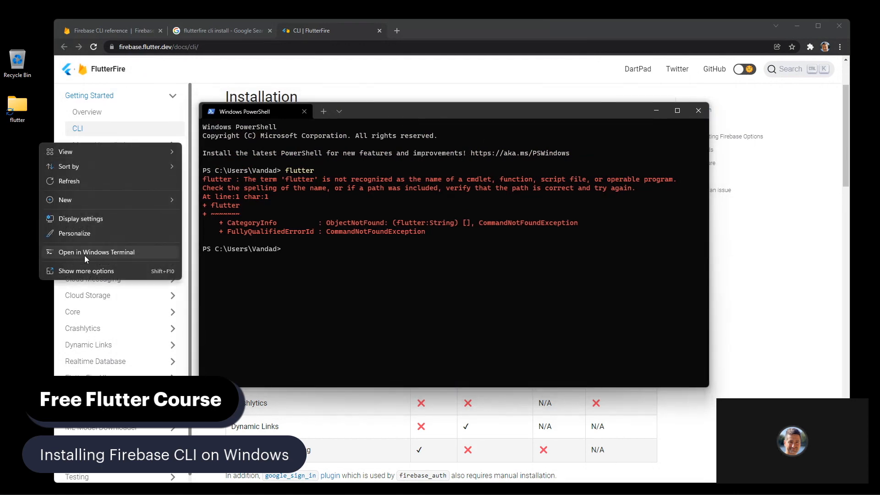
pyautogui.write('env')
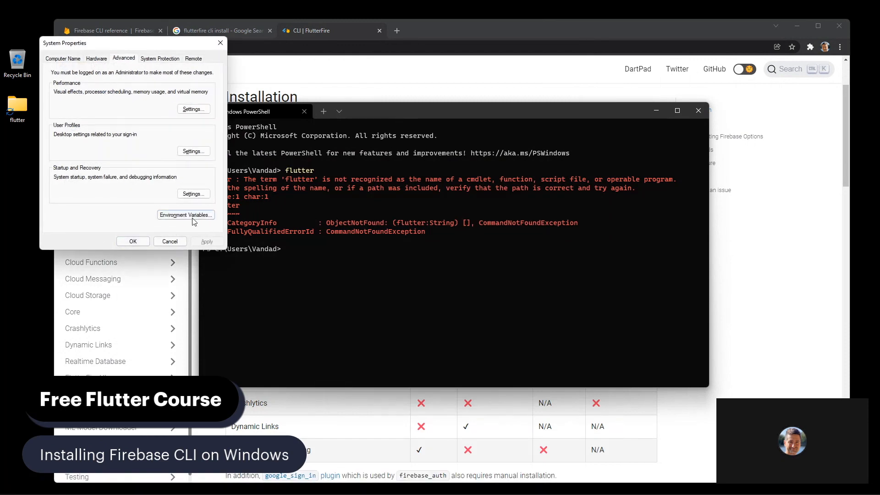
# Recheck the flutter bin entry in the user Path list, then run 'cd Desktop' in PowerShell
pyautogui.click(185, 215)
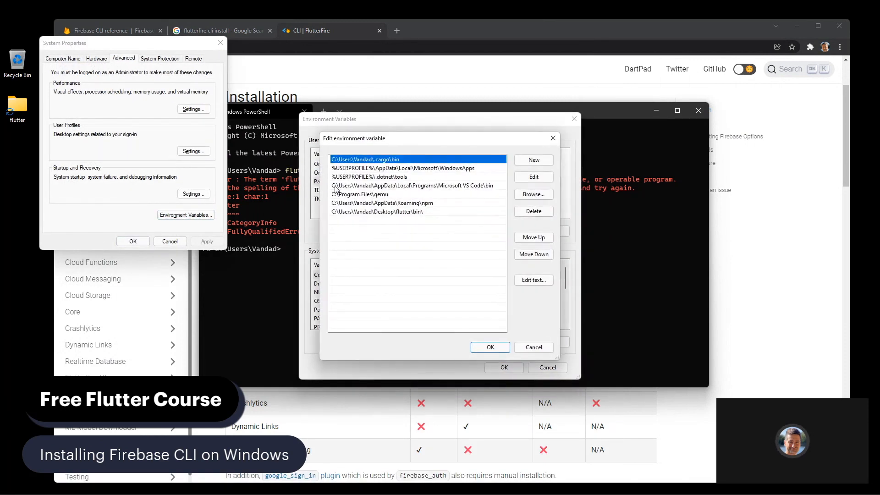
pyautogui.click(377, 212)
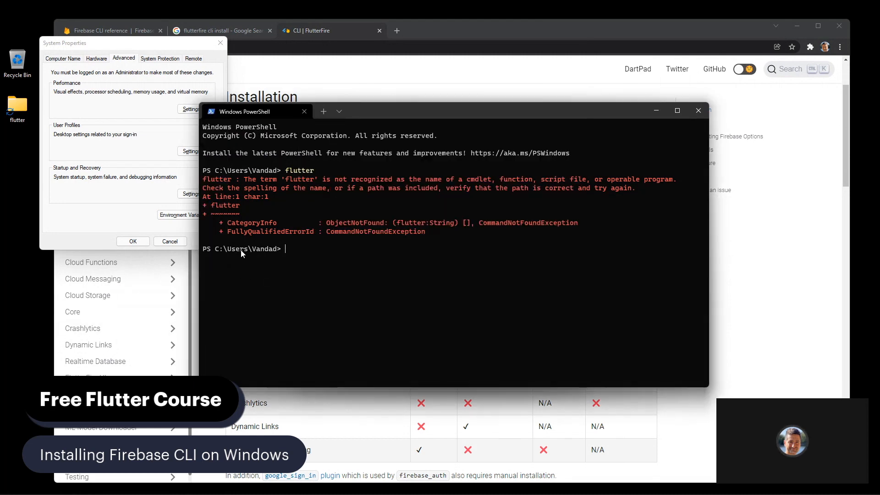
pyautogui.click(185, 214)
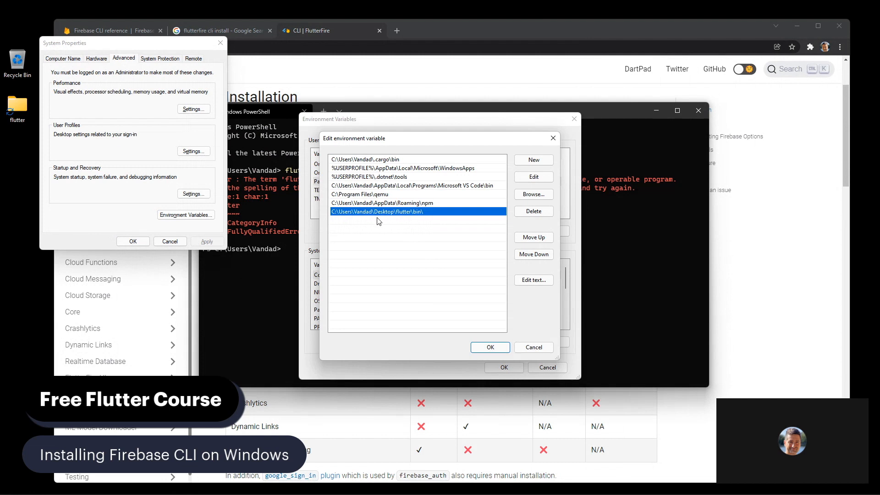
pyautogui.moveTo(392, 218)
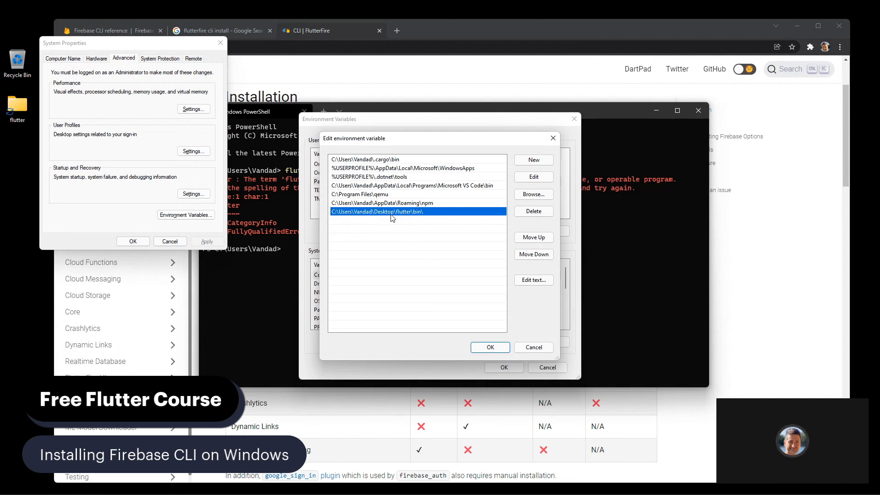
pyautogui.write('cd Desktop')
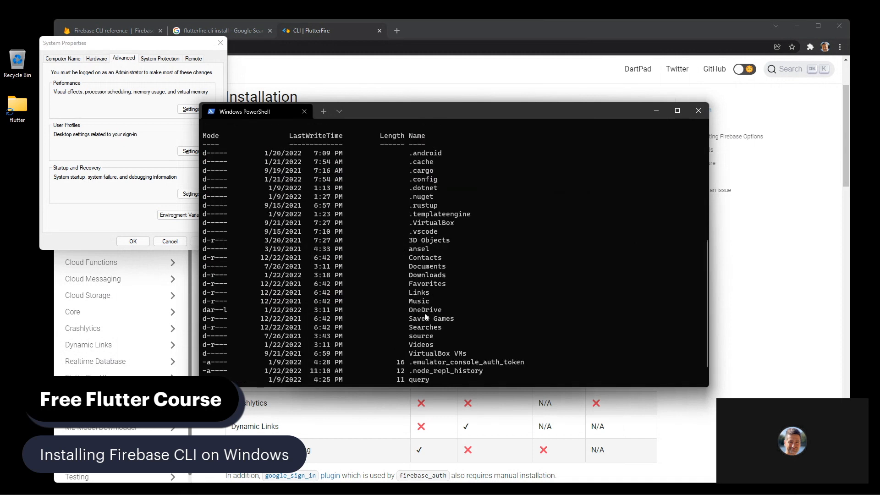
pyautogui.moveTo(374, 120)
pyautogui.write('exp')
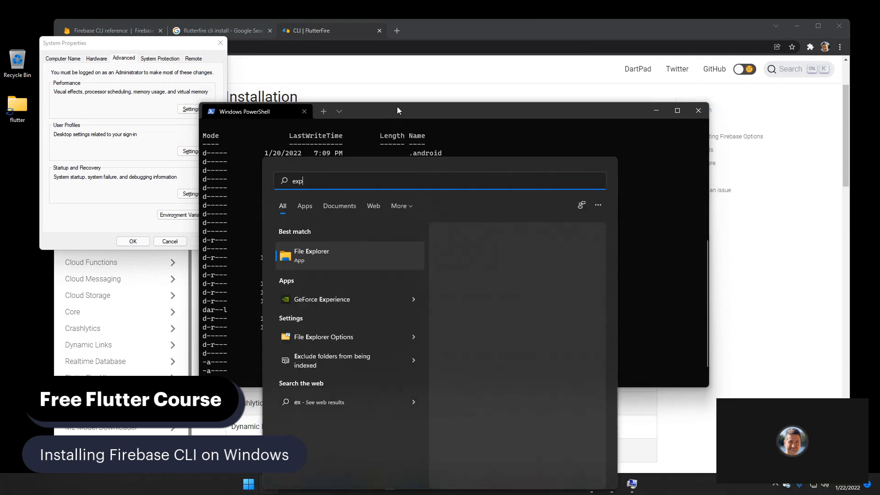
# Browse File Explorer through Desktop to the flutter folder's OneDrive location
pyautogui.click(312, 255)
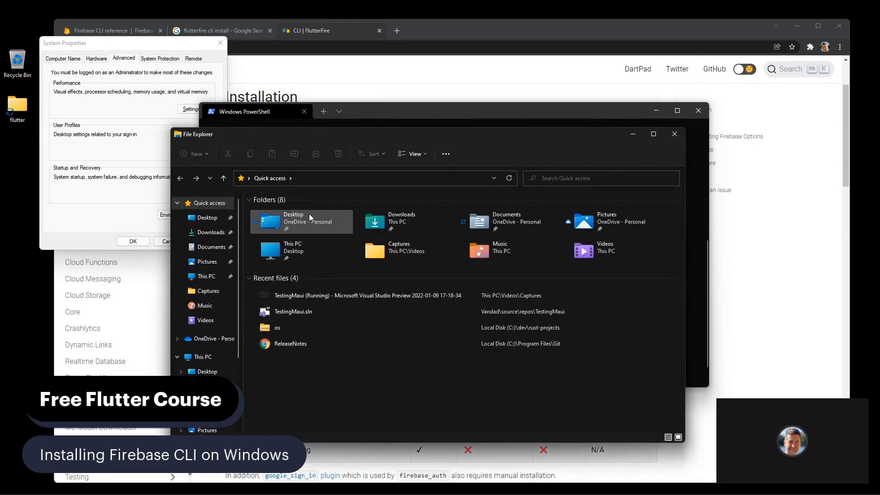
pyautogui.doubleClick(302, 221)
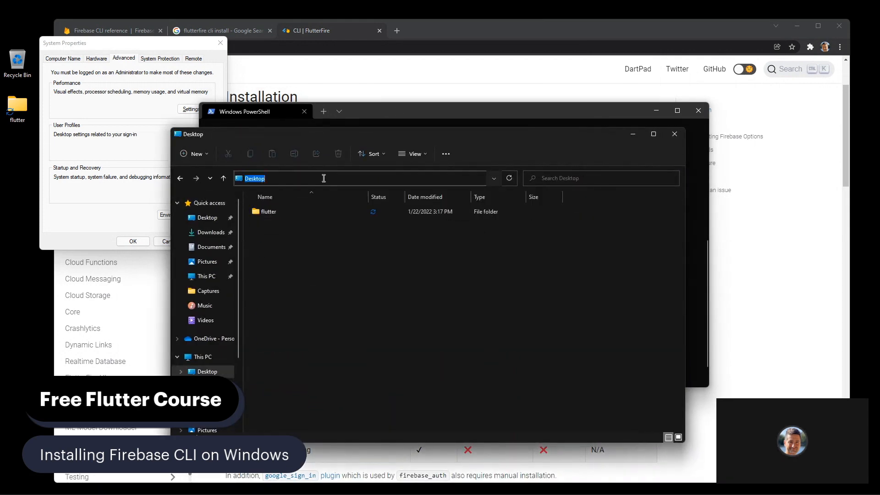
pyautogui.doubleClick(268, 211)
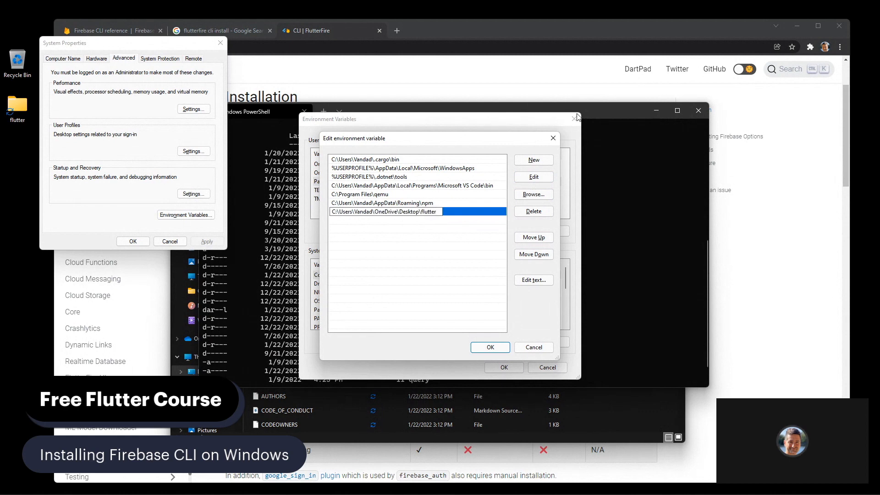
# Append \bin to the OneDrive flutter Path entry and save the environment variables
pyautogui.write('\\bin')
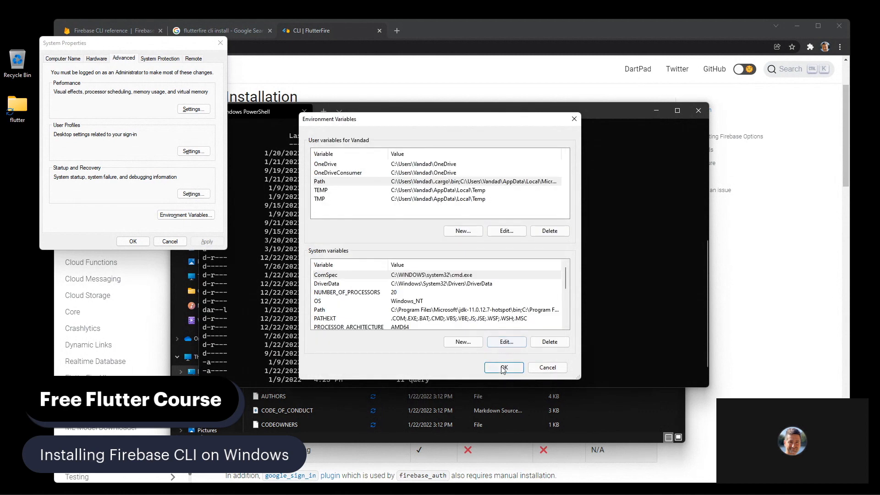
pyautogui.click(502, 368)
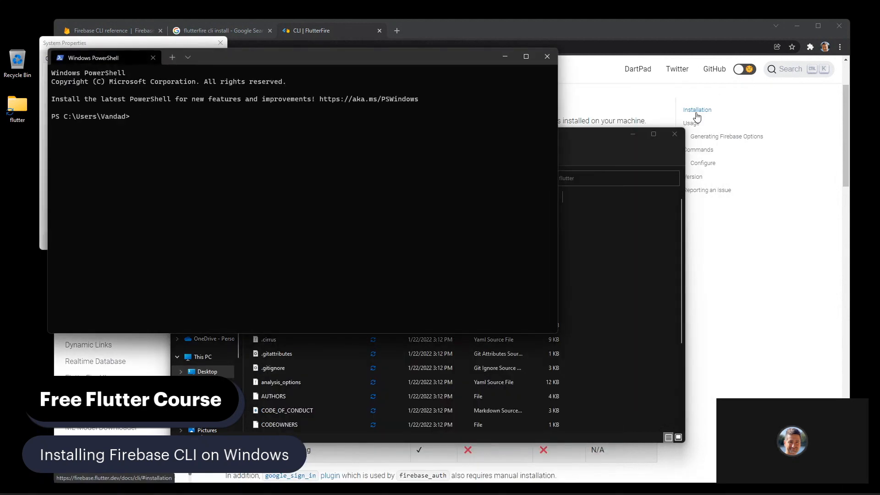
# Run flutter to show its welcome banner, then start flutter doctor
pyautogui.write('flutter')
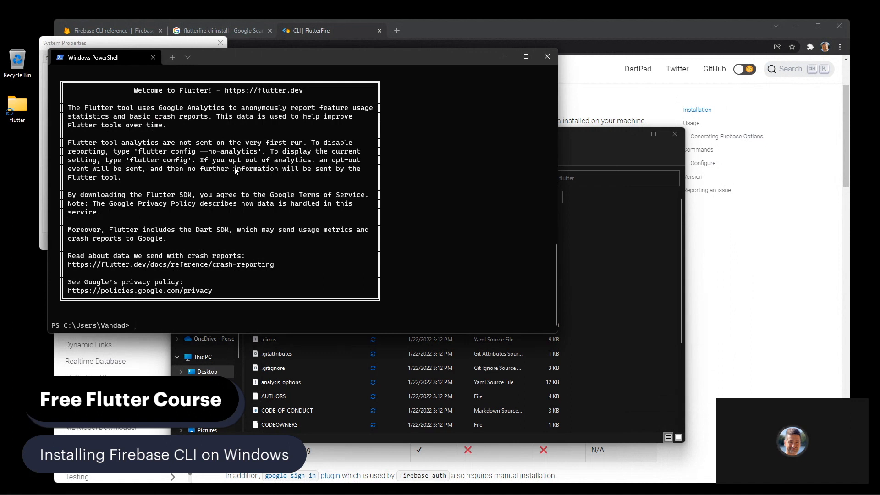
pyautogui.write('flutter doctor')
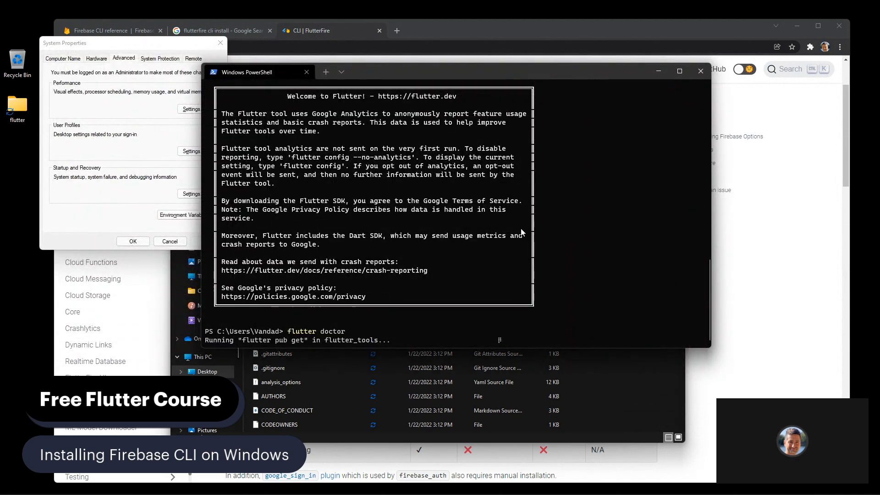
pyautogui.moveTo(462, 202)
pyautogui.write('dart pub global activate flutterfire_cli')
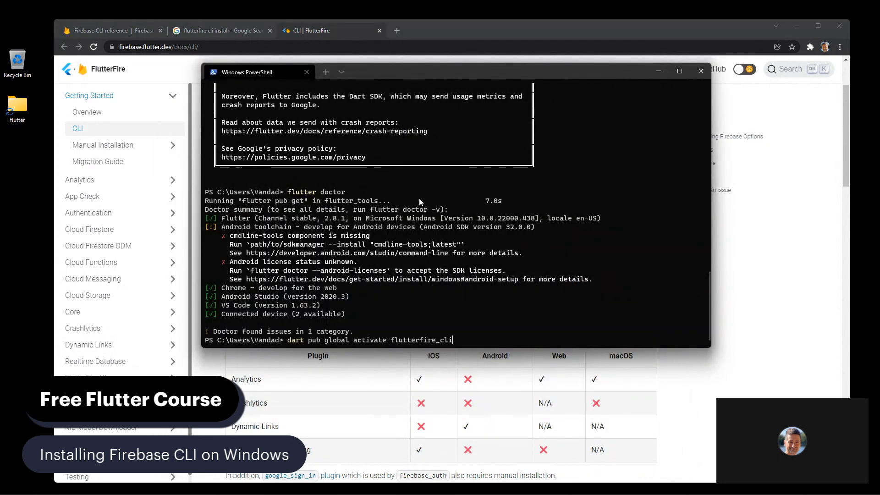
# Activate flutterfire_cli globally, test flutterfire configure, and search Start for environment variables
pyautogui.press('enter')
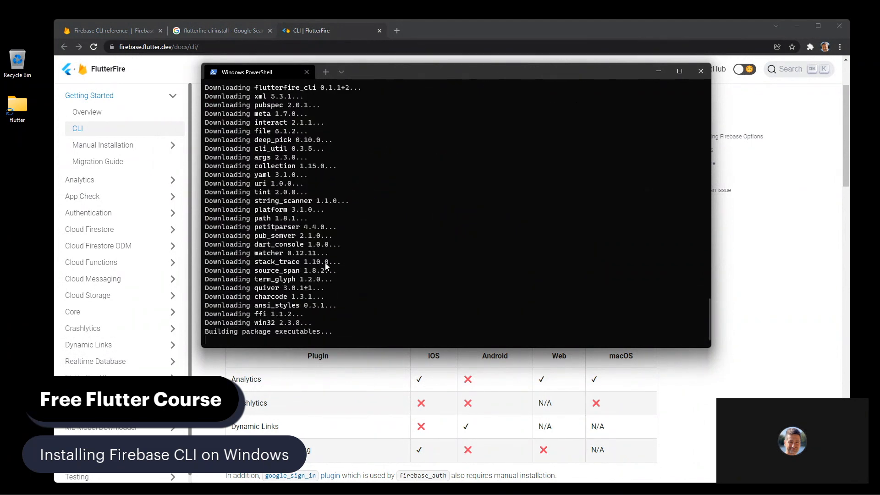
pyautogui.click(700, 72)
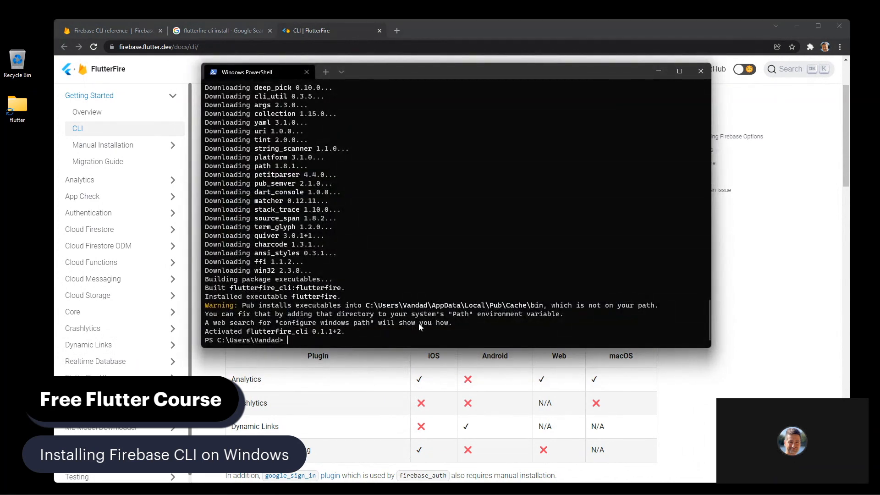
pyautogui.write('flutterfire configure')
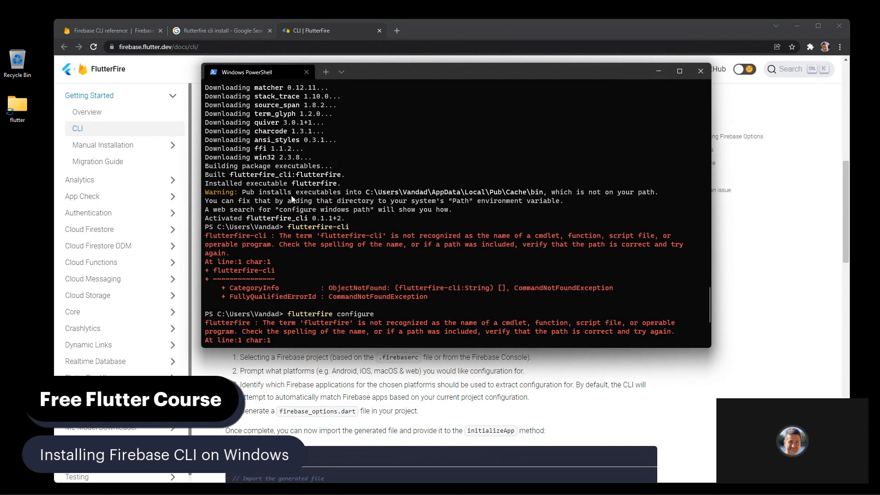
pyautogui.moveTo(443, 197)
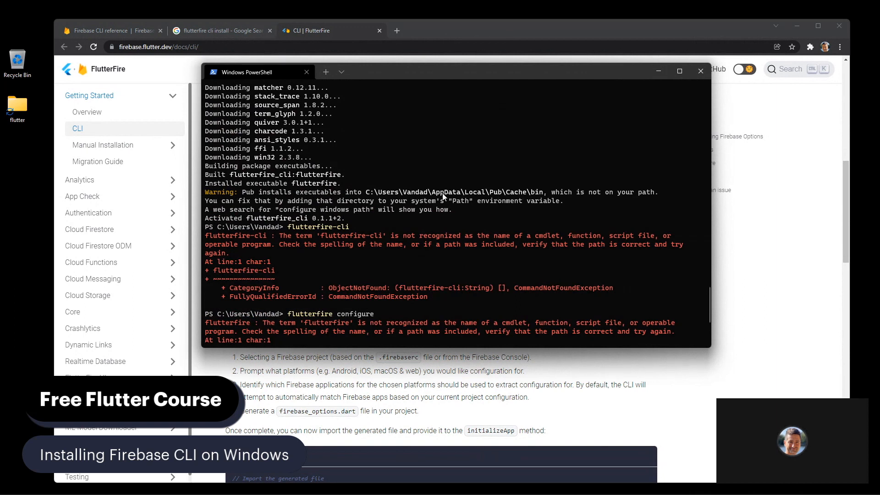
pyautogui.moveTo(432, 196)
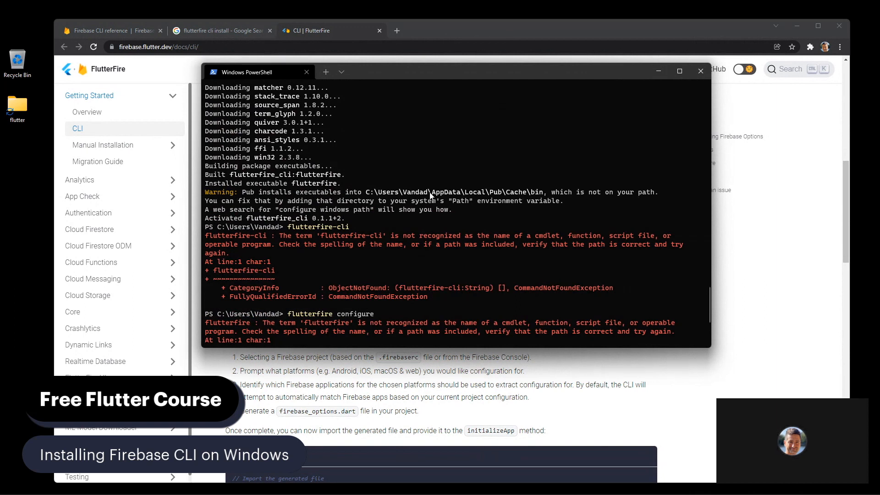
pyautogui.moveTo(376, 187)
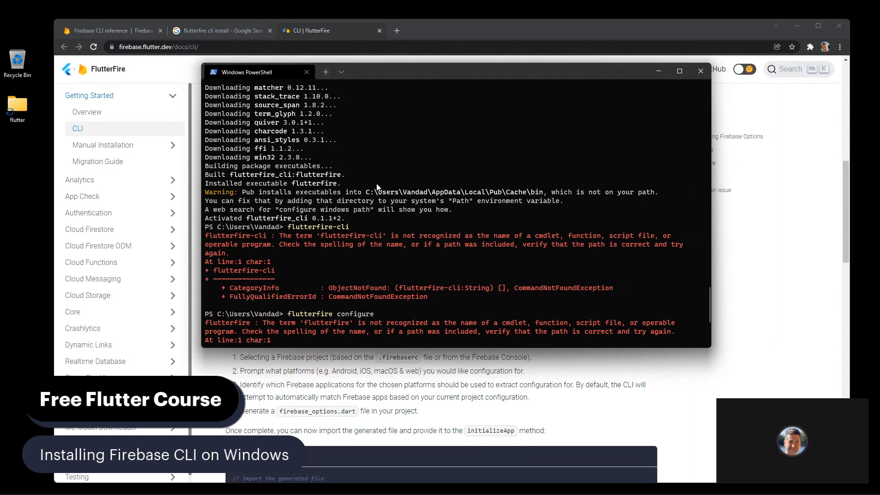
pyautogui.moveTo(363, 192); pyautogui.dragTo(464, 192)
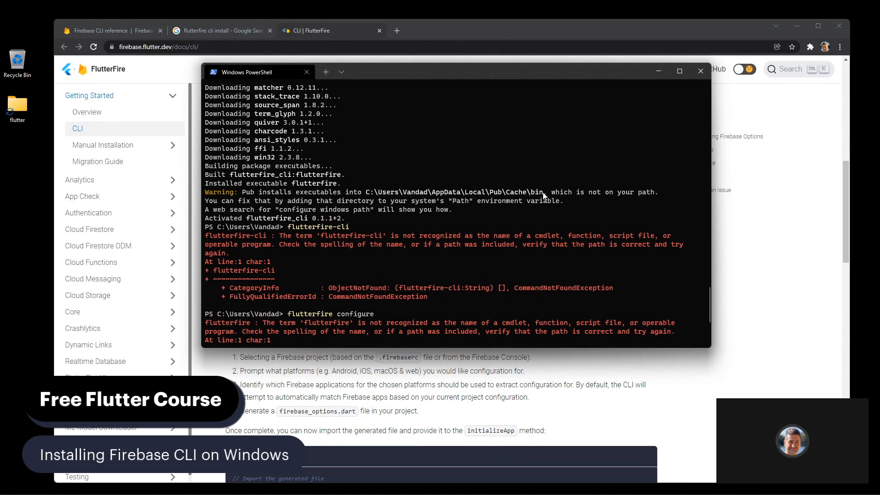
pyautogui.moveTo(368, 196)
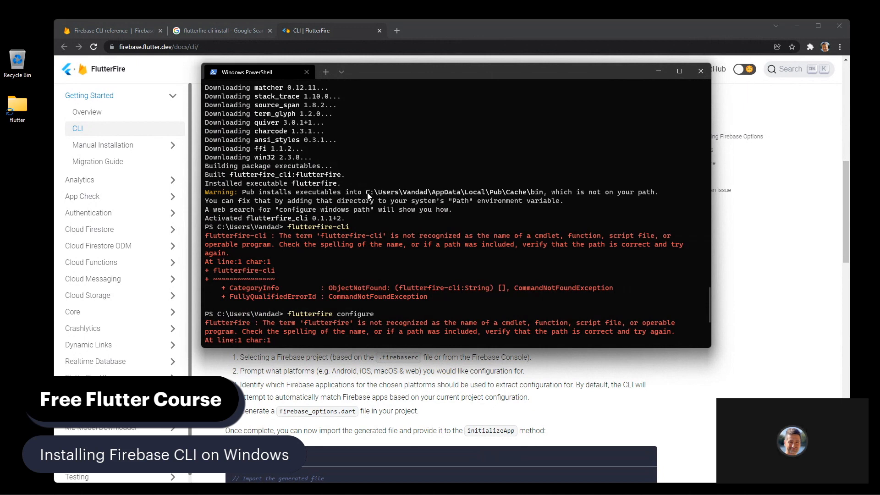
pyautogui.write('enviro')
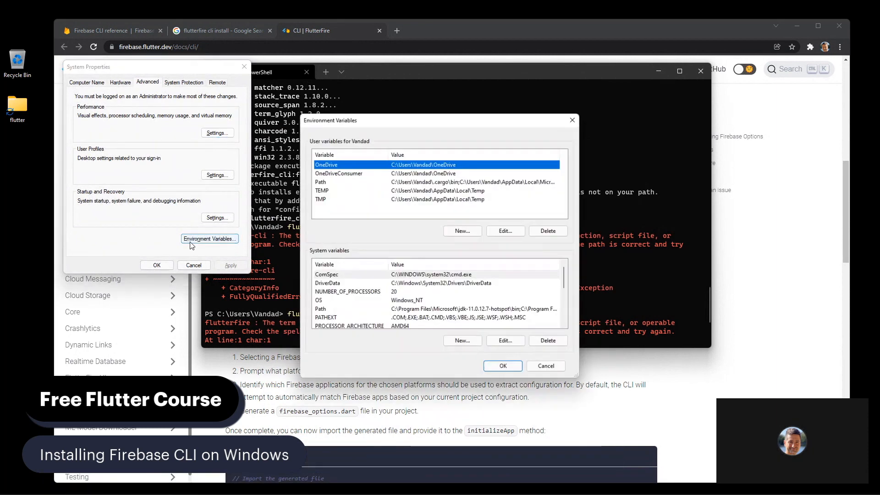
# Review the user Path entries, including flutter\bin, and close the dialogs with OK
pyautogui.click(504, 231)
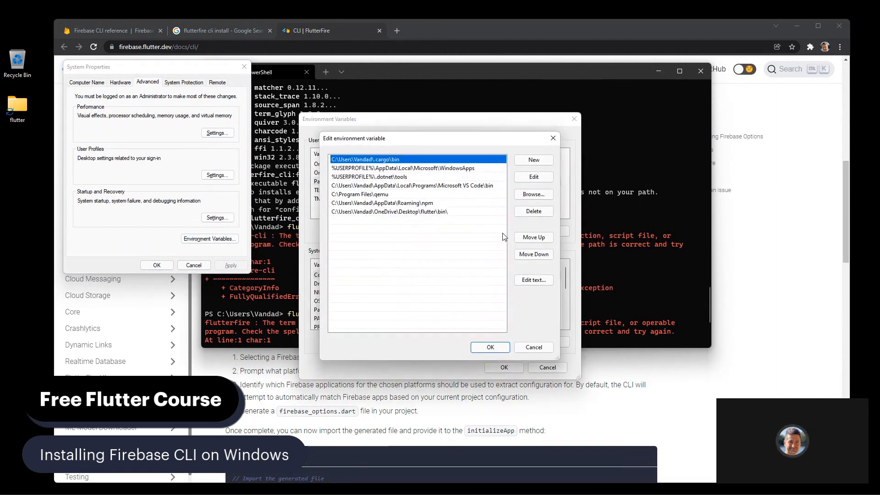
pyautogui.click(389, 211)
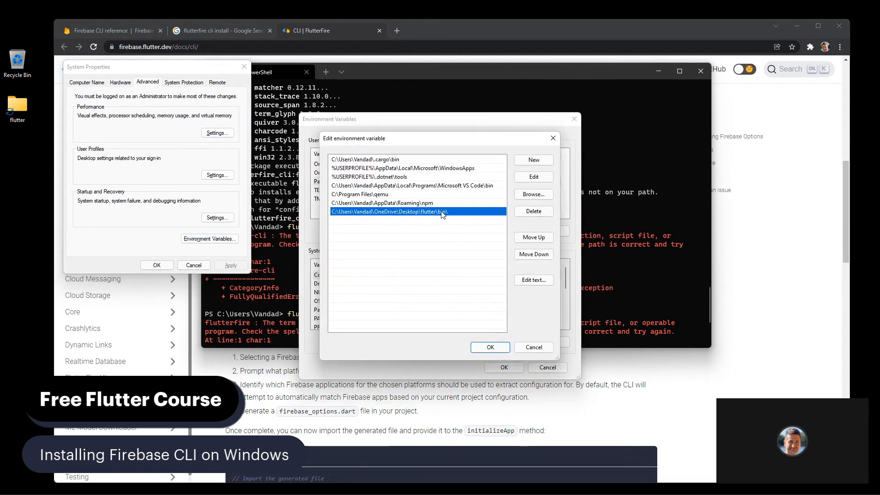
pyautogui.click(533, 160)
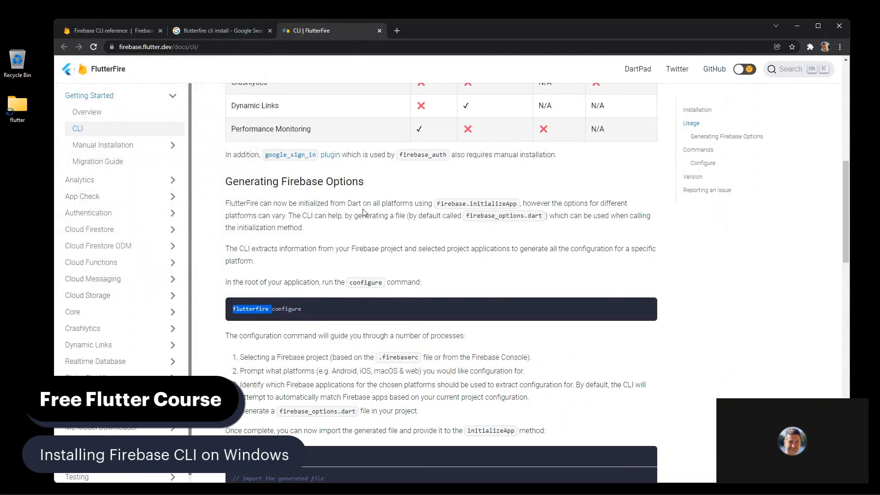
# Open a new terminal, run flutterfire configure, and change to .\OneDrive\Desktop
pyautogui.write('termin')
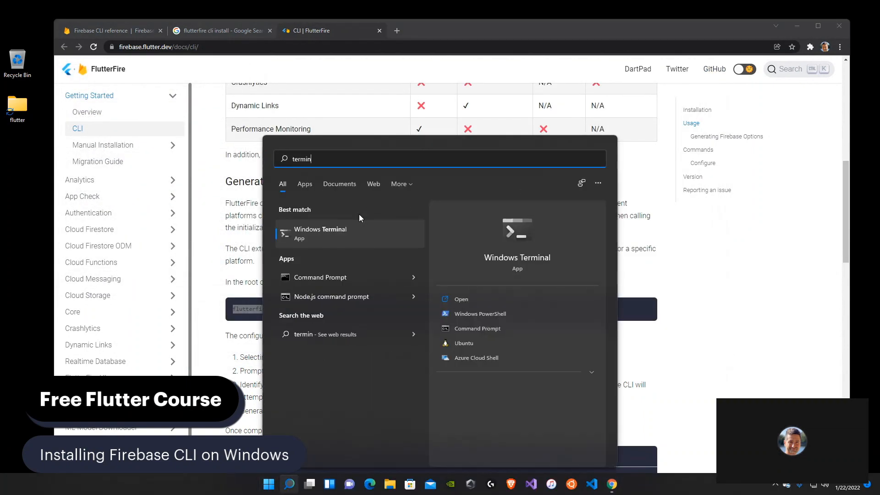
pyautogui.click(480, 314)
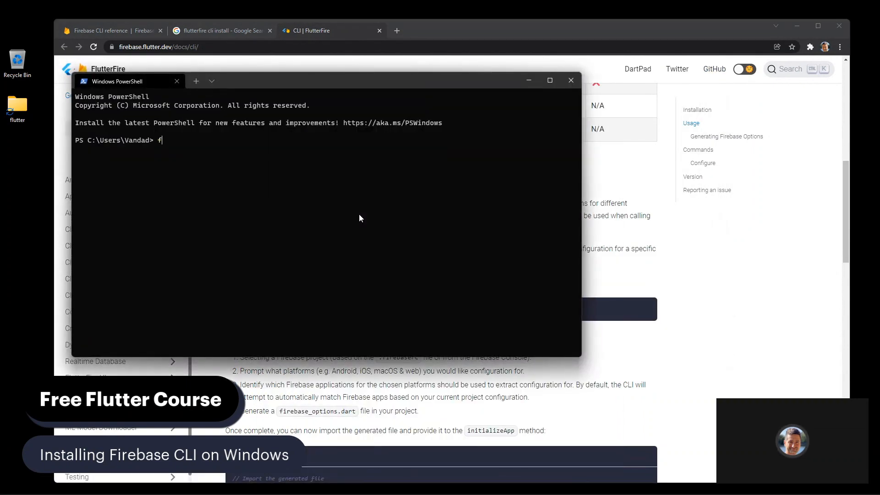
pyautogui.press('Backspace')
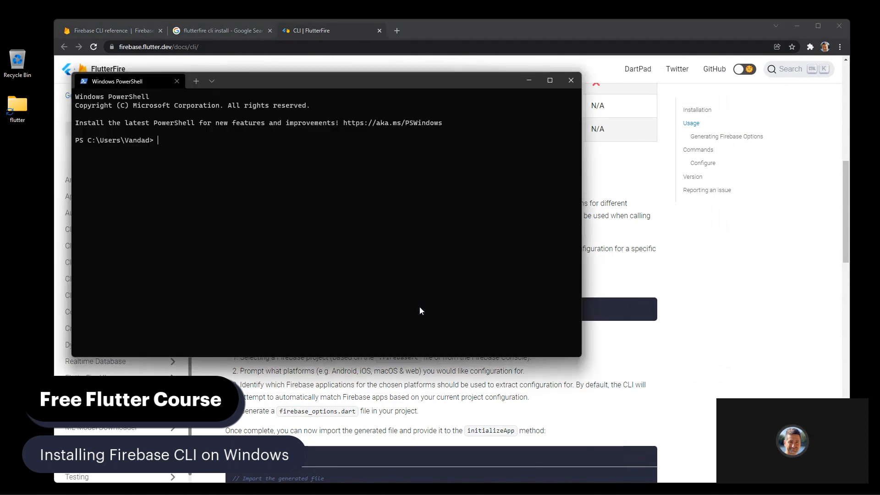
pyautogui.write('flutterfirec')
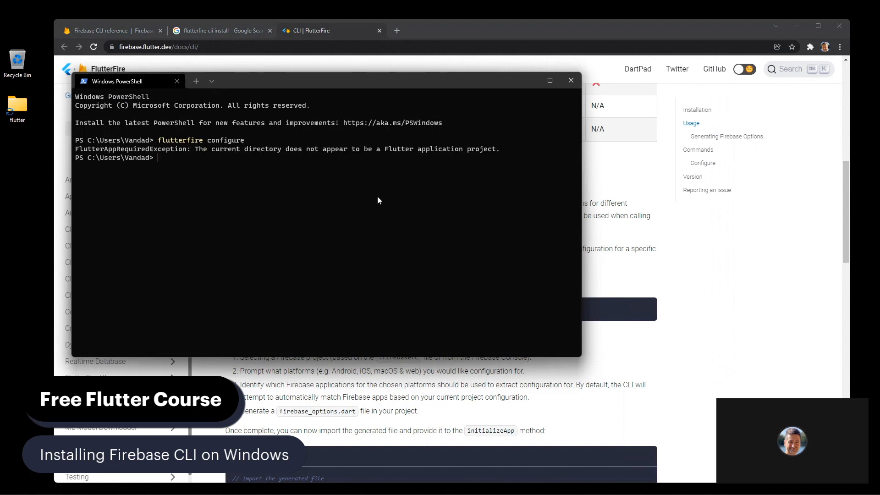
pyautogui.write('cd .\\OneDrive\\Desktop\\')
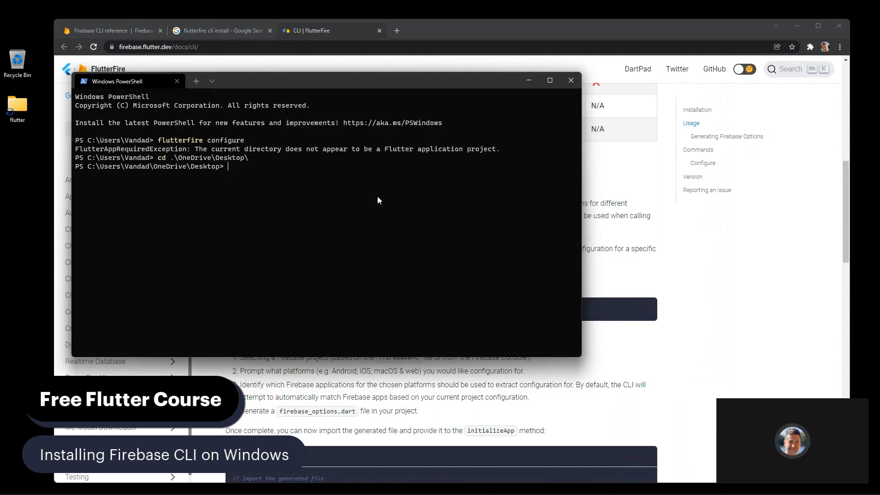
pyautogui.write('mk')
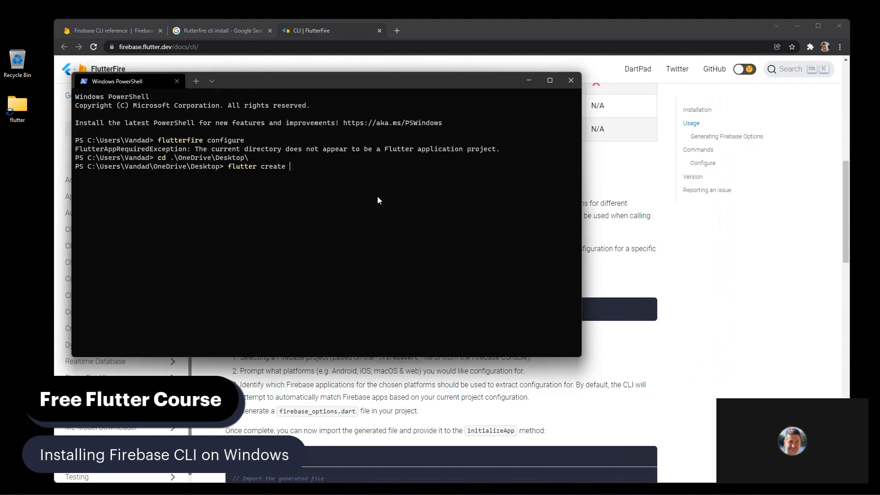
# Create the testapp project, cd into .\testapp\, and run flutterfire configure
pyautogui.write('testapp')
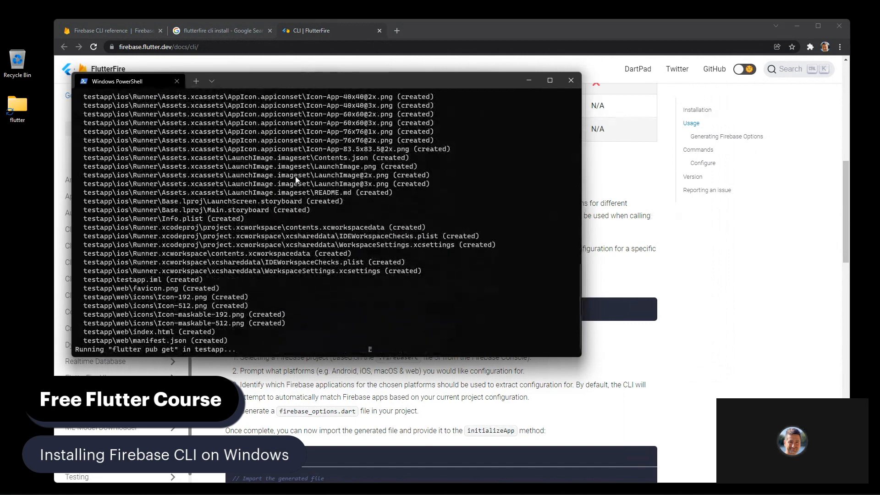
pyautogui.write('ce')
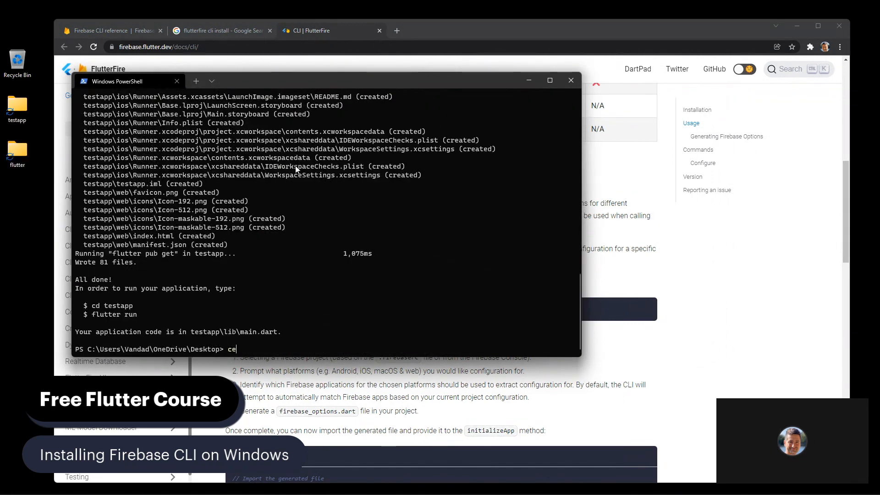
pyautogui.write('d .\\testapp\\')
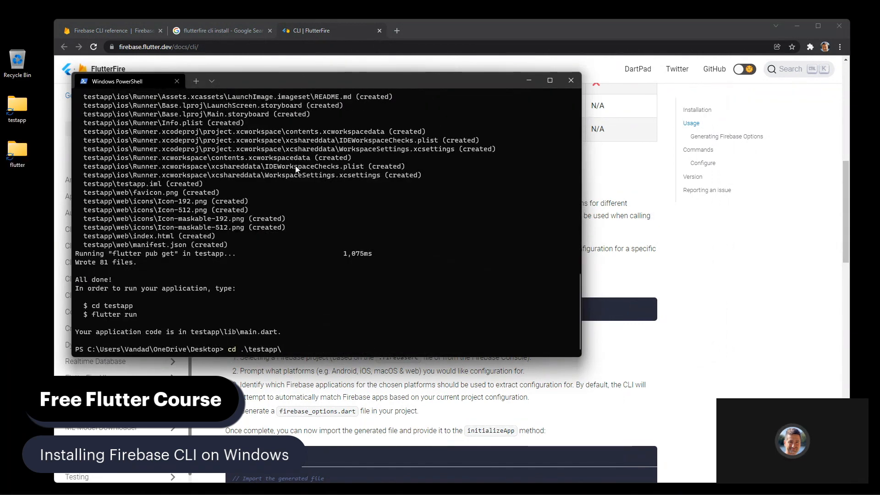
pyautogui.write('flutterfire configure')
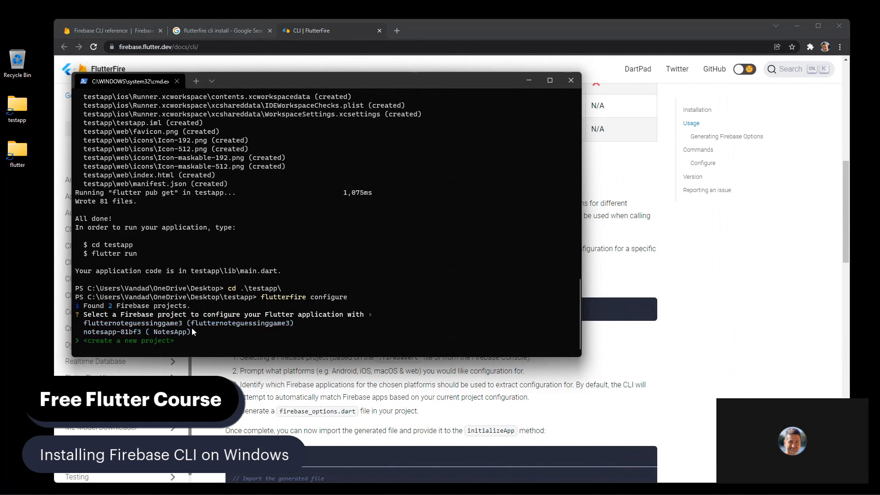
pyautogui.moveTo(129, 80); pyautogui.dragTo(224, 107)
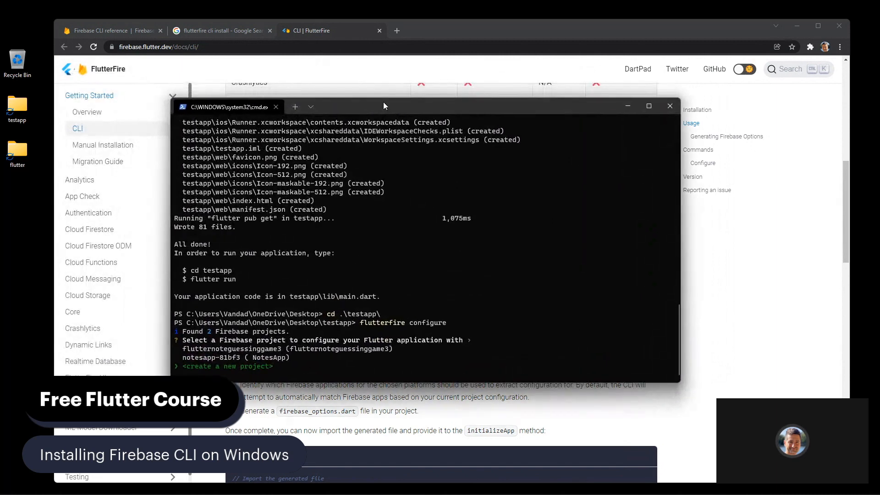